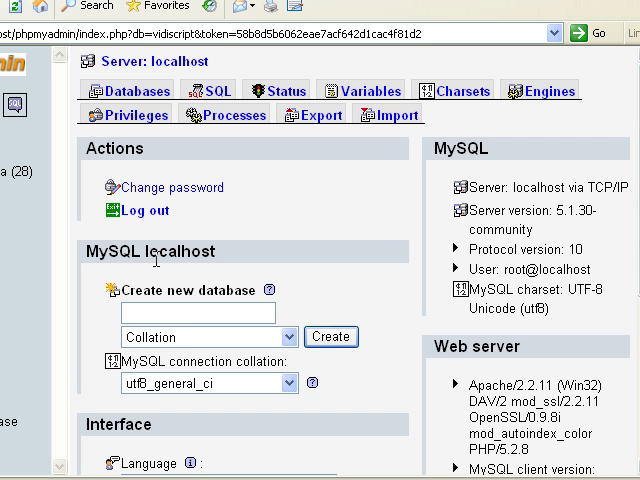
Create a new MySQL database named 'vidiscript' in phpMyAdmin.
{"action": "type", "text": "vidisc"}
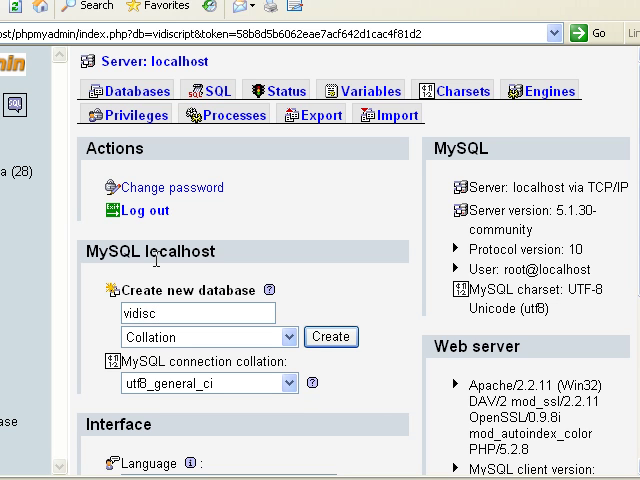
{"action": "type", "text": "ript"}
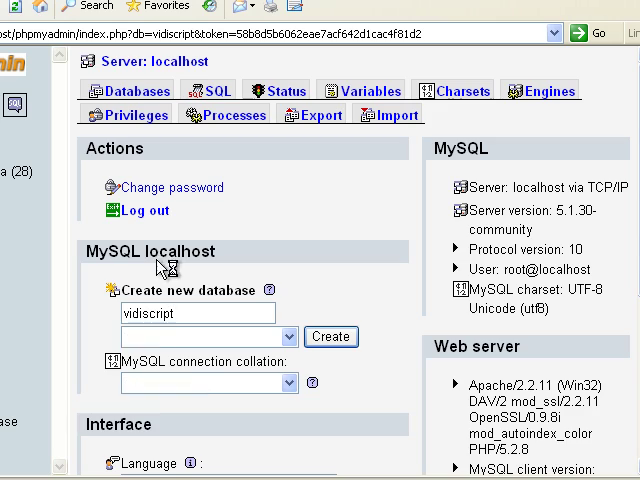
{"action": "left_click", "coordinate": [330, 336]}
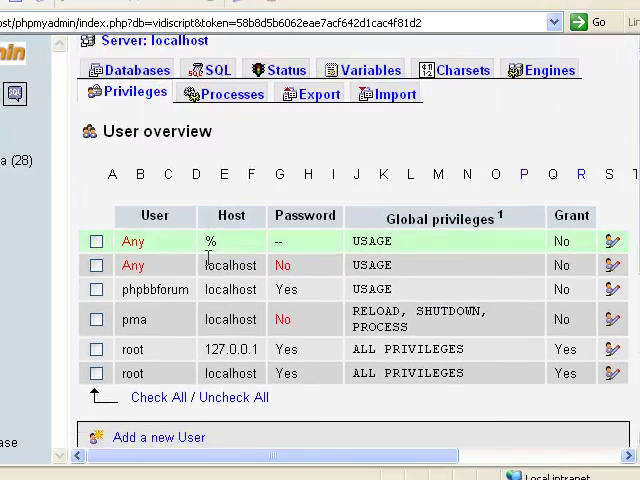
Add MySQL user 'vidiscript' on host localhost with a generated password copied into both fields.
{"action": "left_click", "coordinate": [157, 437]}
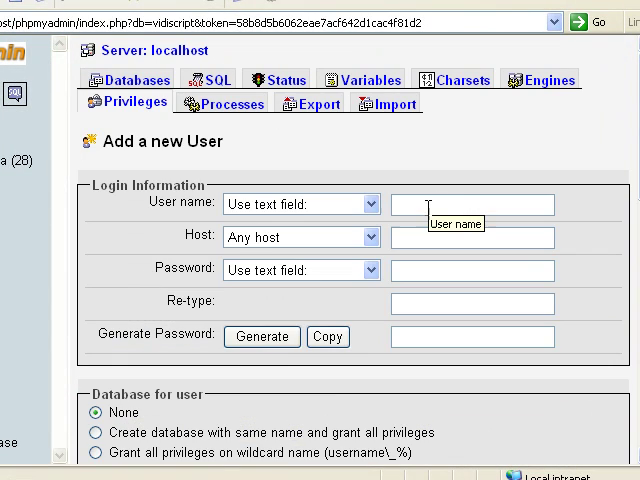
{"action": "type", "text": "vid"}
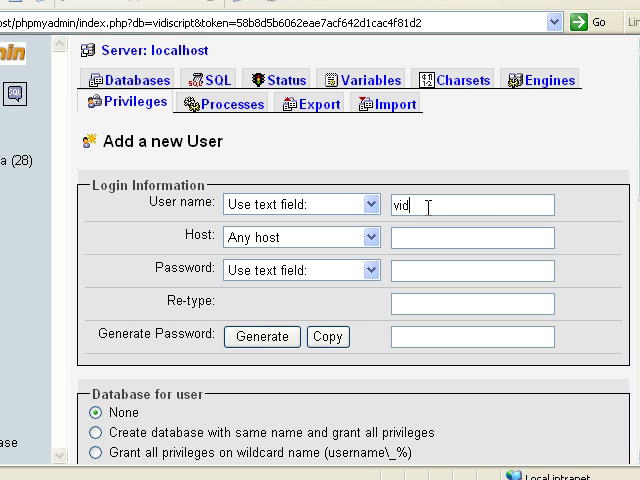
{"action": "type", "text": "script"}
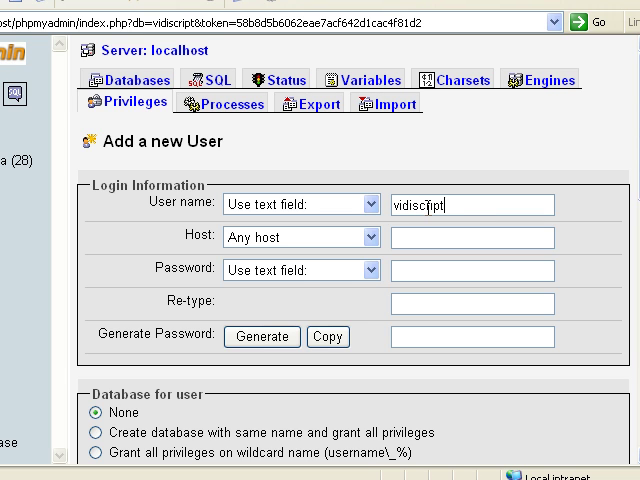
{"action": "left_click", "coordinate": [300, 237]}
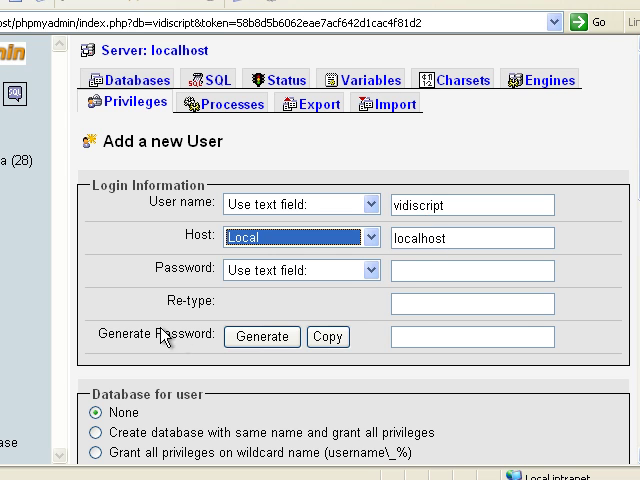
{"action": "left_click", "coordinate": [262, 336]}
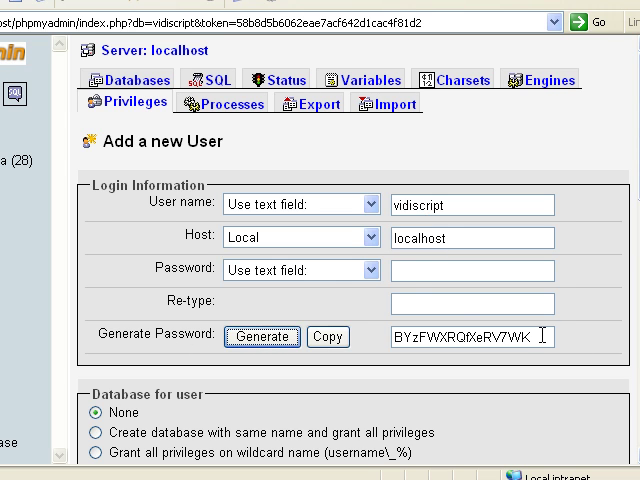
{"action": "right_click", "coordinate": [465, 336]}
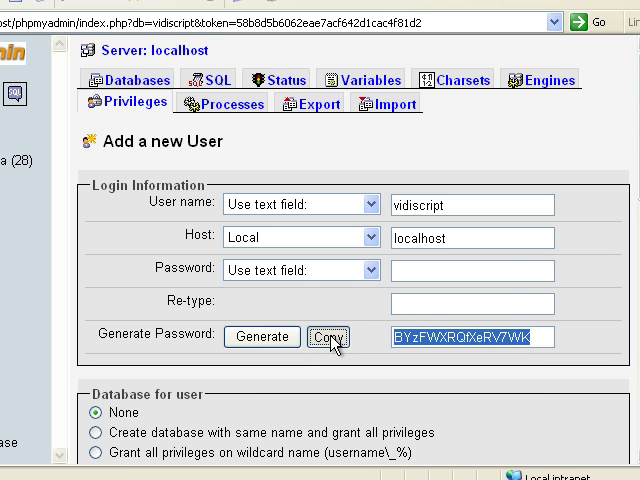
{"action": "left_click", "coordinate": [329, 337]}
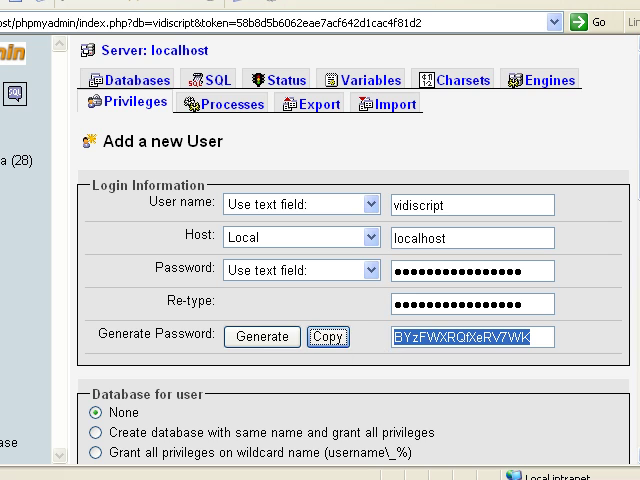
{"action": "scroll", "scroll_direction": "down", "scroll_amount": 3}
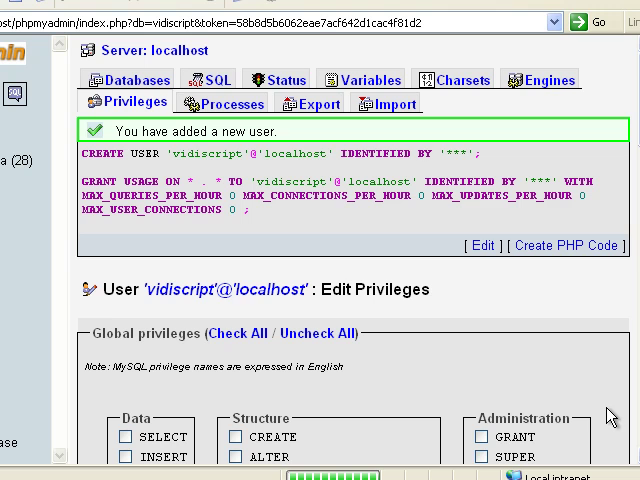
Grant the vidiscript user all privileges on the vidiscript database and submit.
{"action": "scroll", "scroll_direction": "down", "scroll_amount": 3}
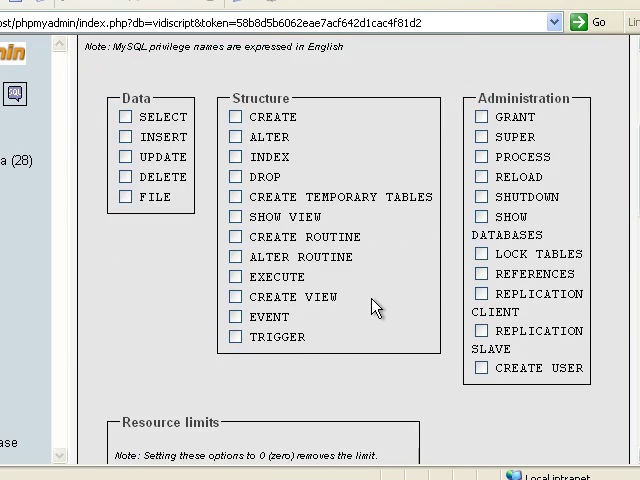
{"action": "scroll", "scroll_direction": "down", "scroll_amount": 3}
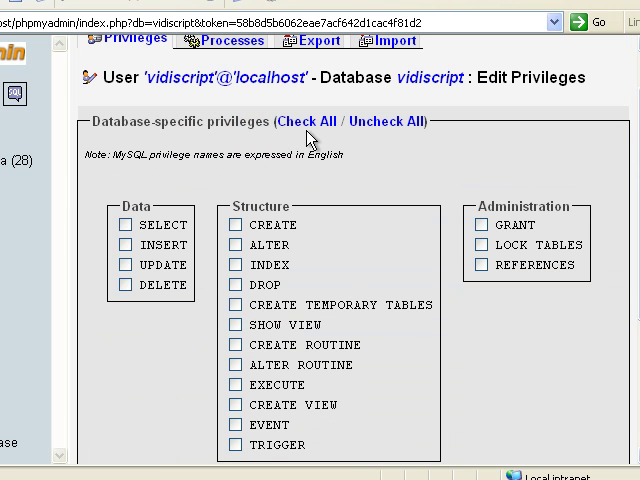
{"action": "left_click", "coordinate": [293, 122]}
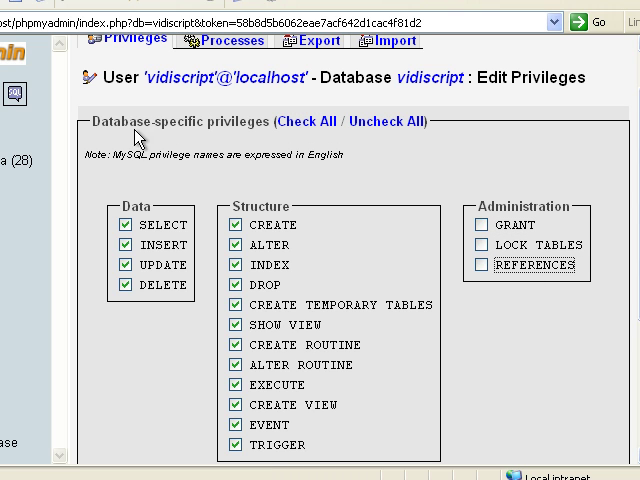
{"action": "scroll", "scroll_direction": "down", "scroll_amount": 3}
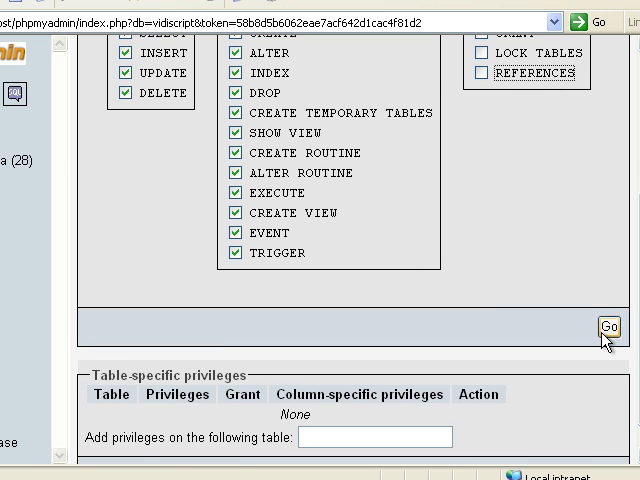
{"action": "left_click", "coordinate": [609, 327]}
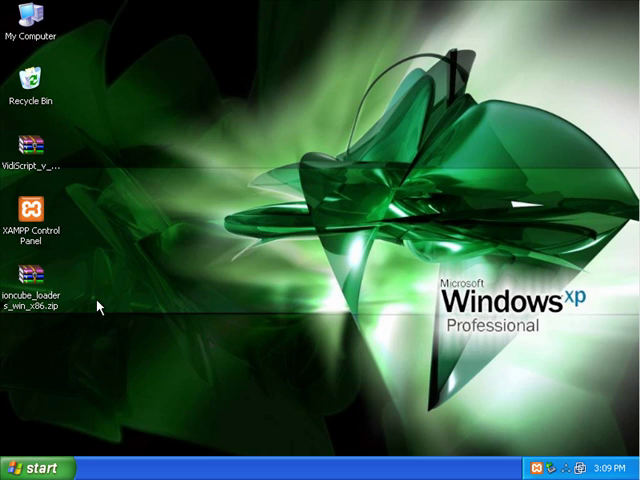
Extract ioncube_loaders_win_x86.zip into an ioncube folder on the desktop.
{"action": "right_click", "coordinate": [27, 292]}
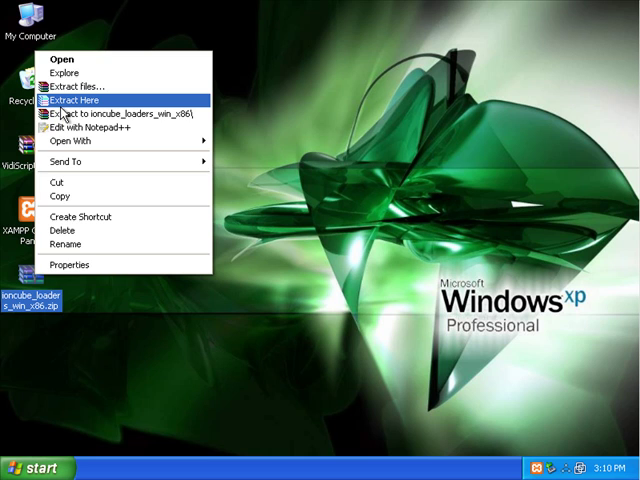
{"action": "left_click", "coordinate": [73, 100]}
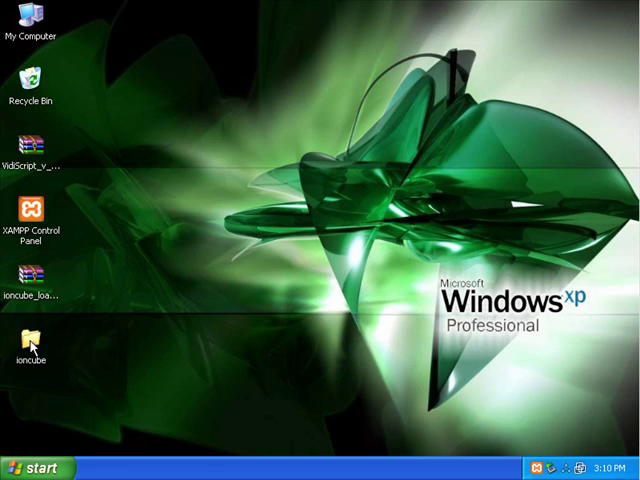
{"action": "double_click", "coordinate": [27, 342]}
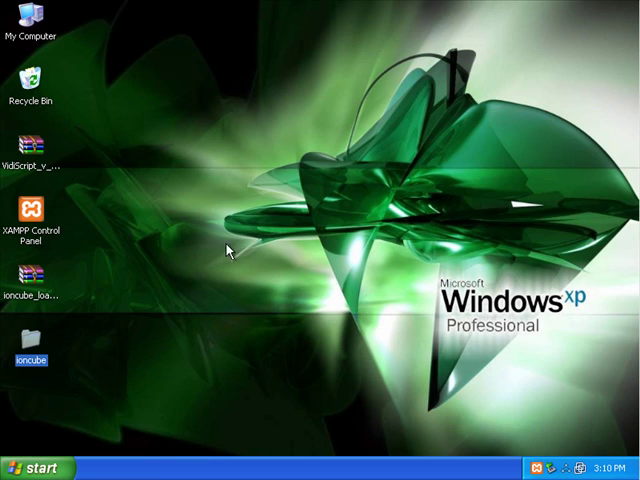
{"action": "right_click", "coordinate": [30, 355]}
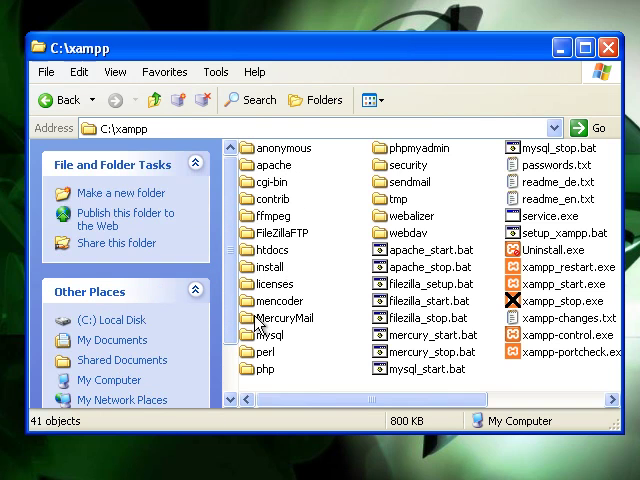
Browse to C:\xampp\apache\bin and open its php.ini file.
{"action": "left_click", "coordinate": [267, 369]}
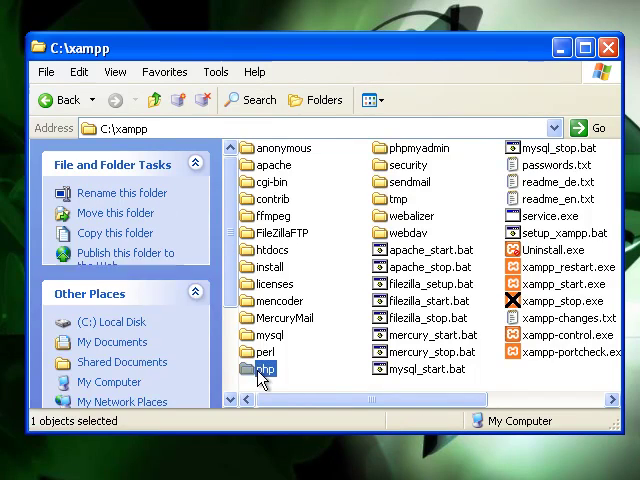
{"action": "double_click", "coordinate": [266, 368]}
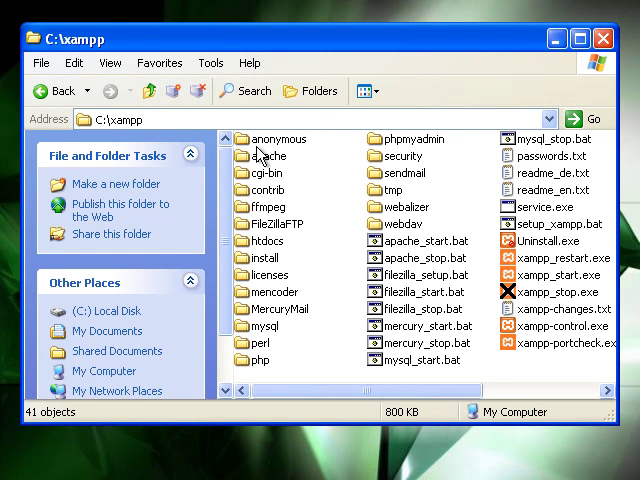
{"action": "double_click", "coordinate": [276, 155]}
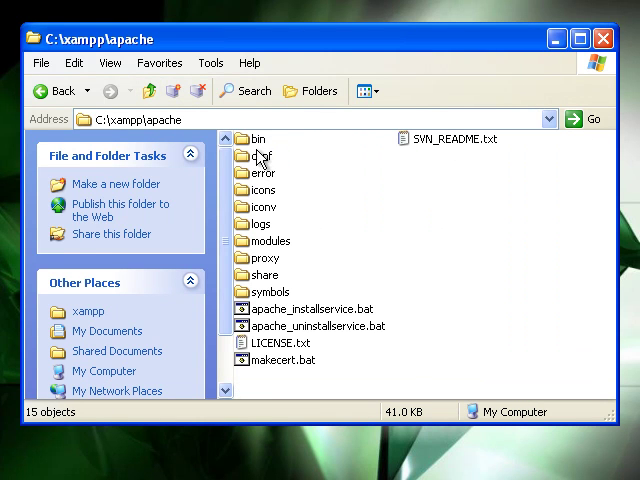
{"action": "double_click", "coordinate": [258, 139]}
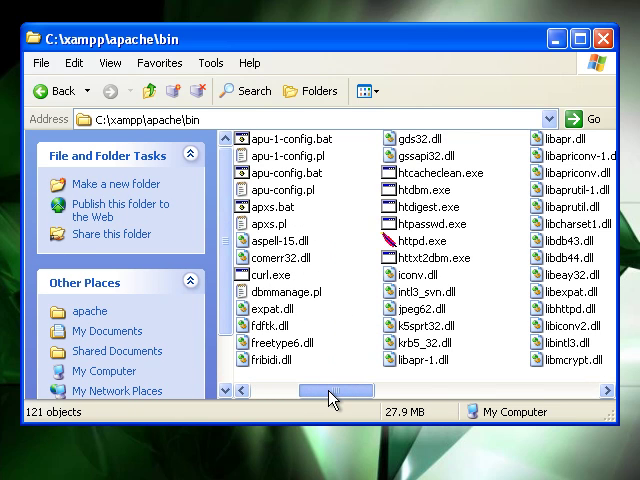
{"action": "left_click_drag", "start_coordinate": [335, 390], "coordinate": [430, 390]}
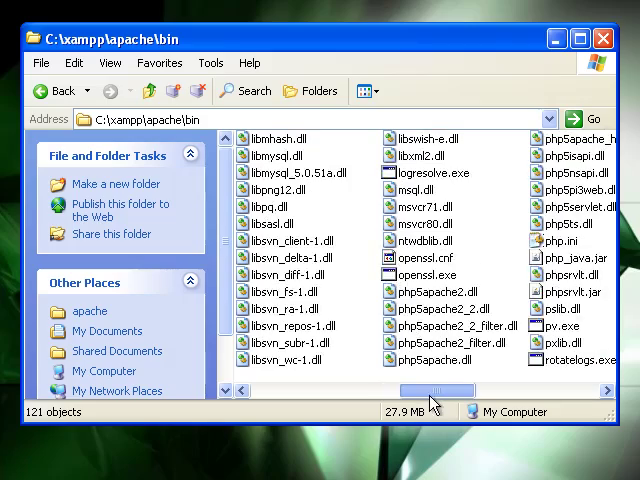
{"action": "left_click", "coordinate": [563, 239]}
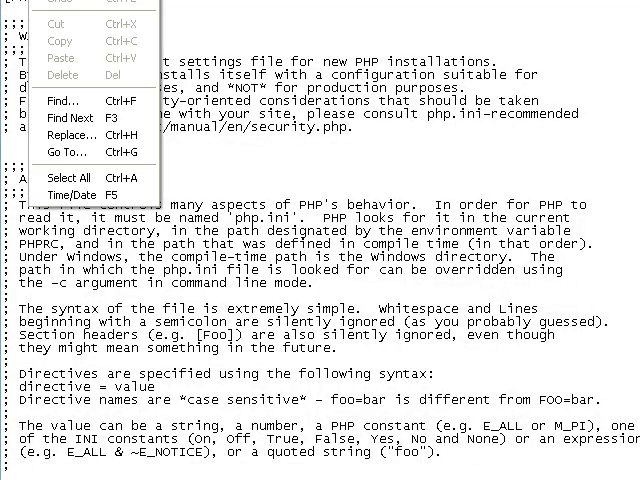
Find max_execution_time and max_input_time in php.ini and set both to 1000.
{"action": "left_click", "coordinate": [62, 100]}
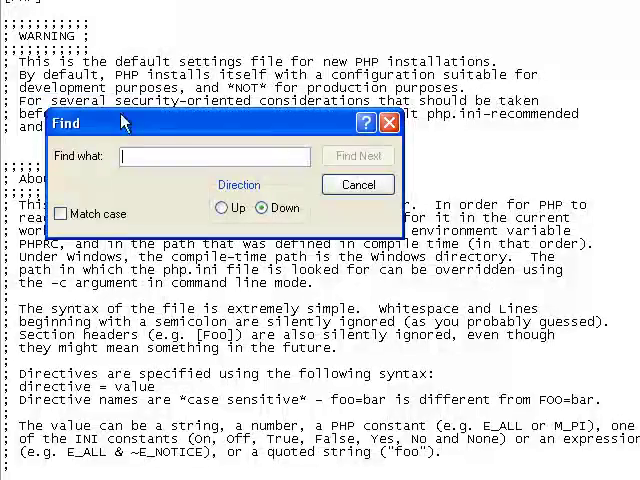
{"action": "type", "text": "sav"}
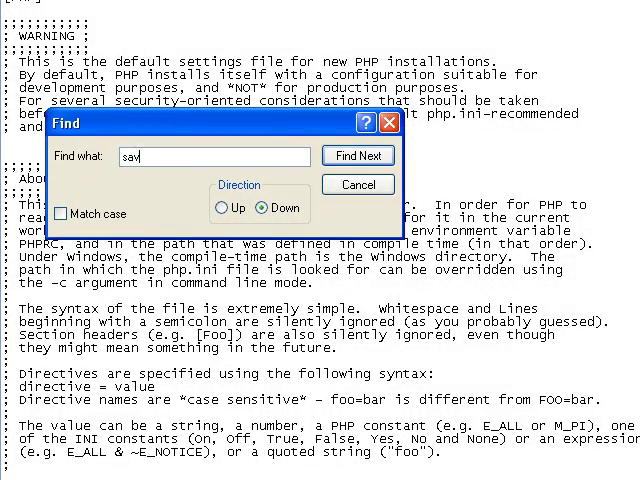
{"action": "type", "text": "safe_mode"}
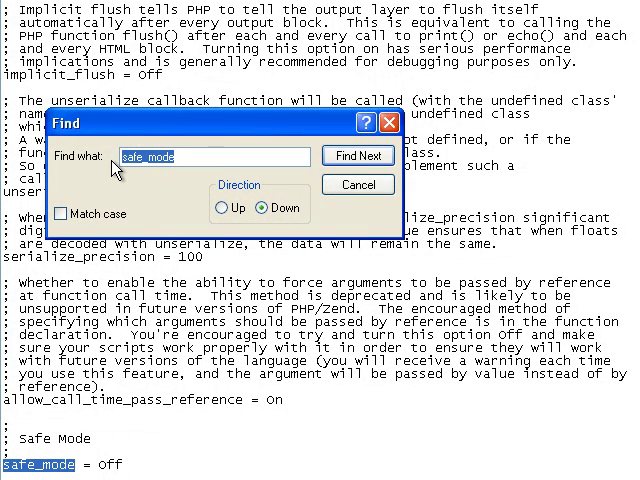
{"action": "type", "text": "max_"}
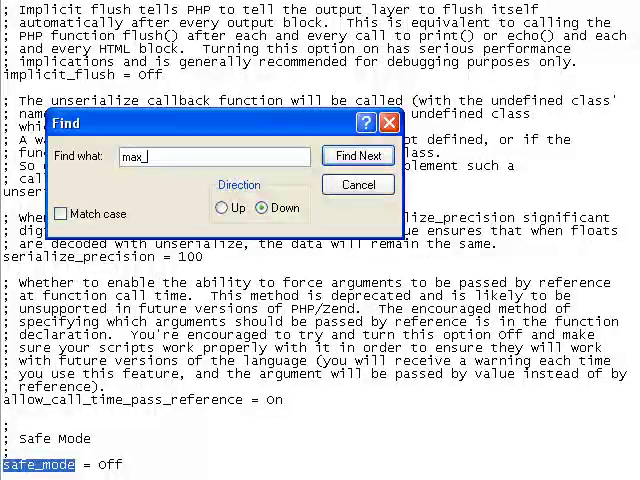
{"action": "type", "text": "execut"}
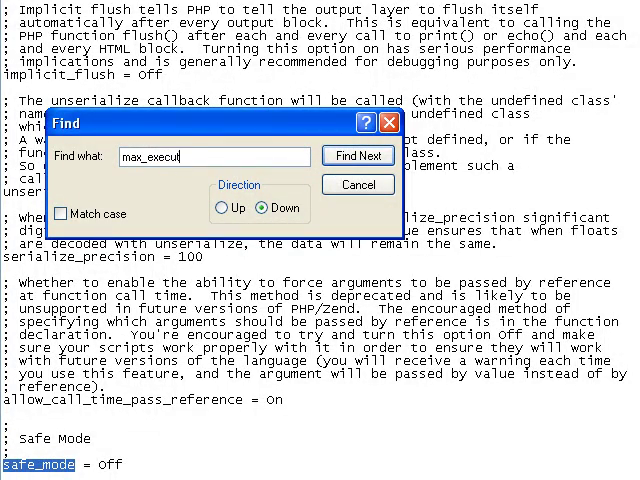
{"action": "left_click", "coordinate": [357, 155]}
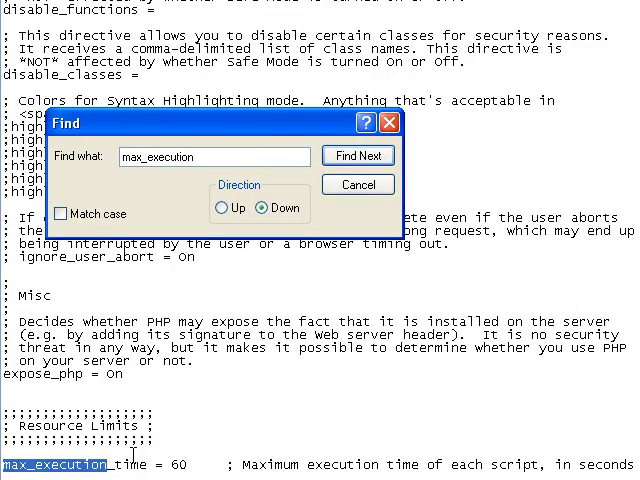
{"action": "left_click", "coordinate": [357, 155]}
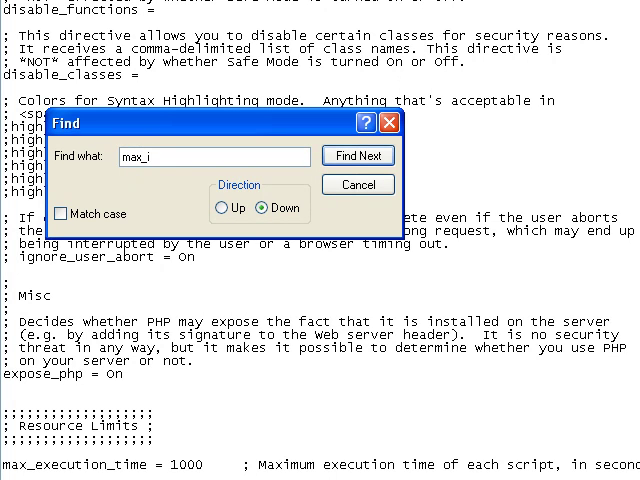
{"action": "type", "text": "nput"}
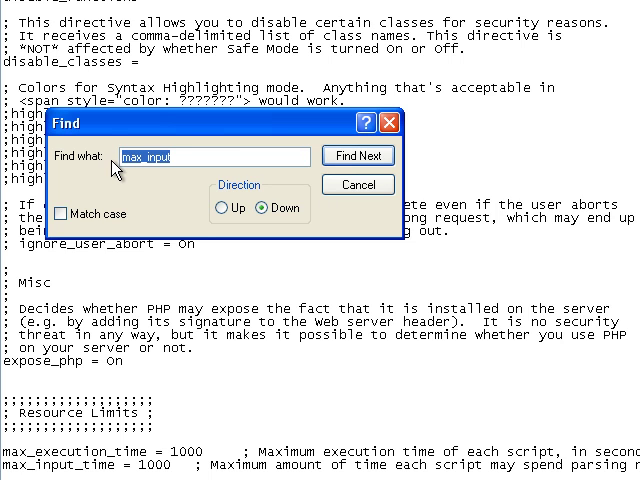
Check for open_basedir, then find upload_max_filesize and set it to 200M.
{"action": "type", "text": "open_basedir"}
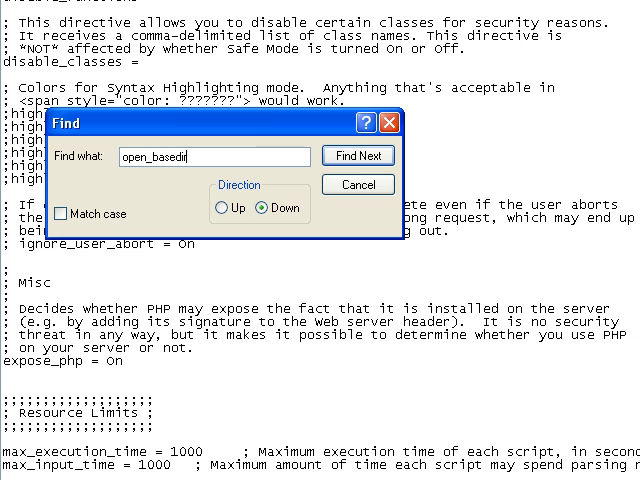
{"action": "left_click", "coordinate": [358, 155]}
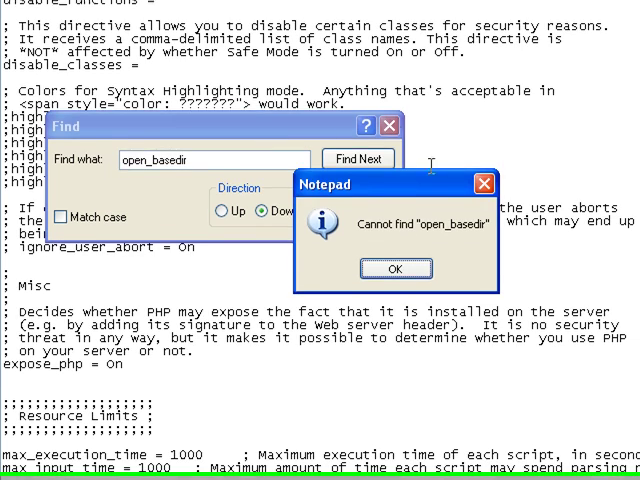
{"action": "left_click", "coordinate": [395, 268]}
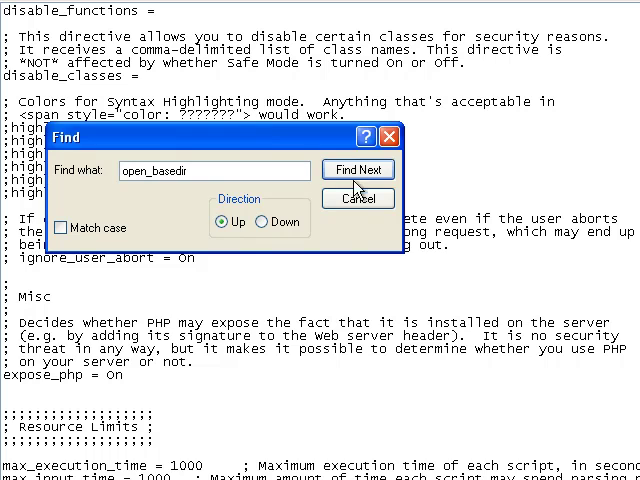
{"action": "left_click", "coordinate": [357, 169]}
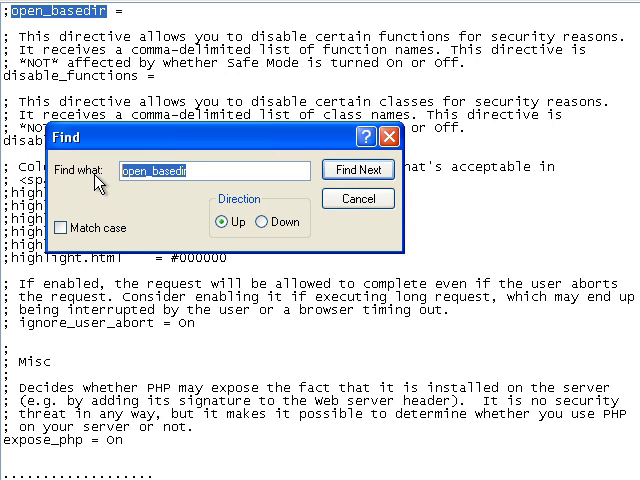
{"action": "type", "text": "up"}
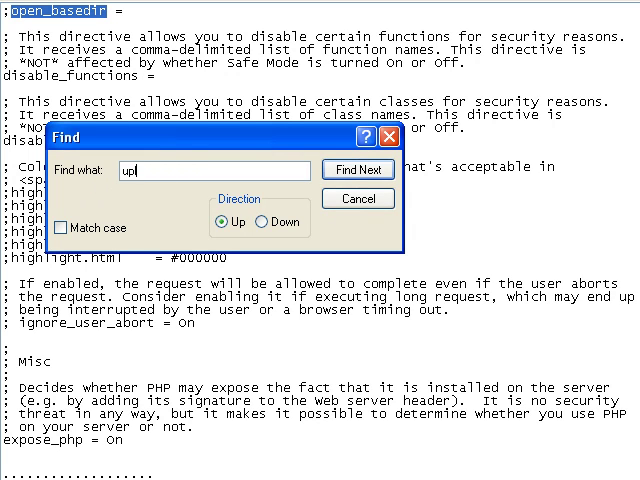
{"action": "type", "text": "load_mas"}
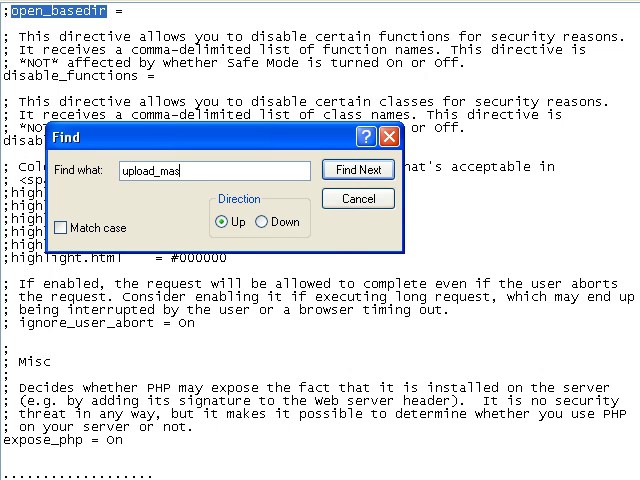
{"action": "type", "text": "_filesz"}
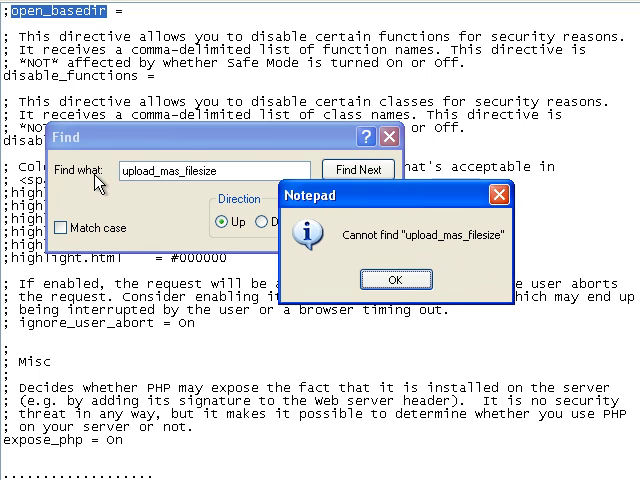
{"action": "left_click", "coordinate": [396, 279]}
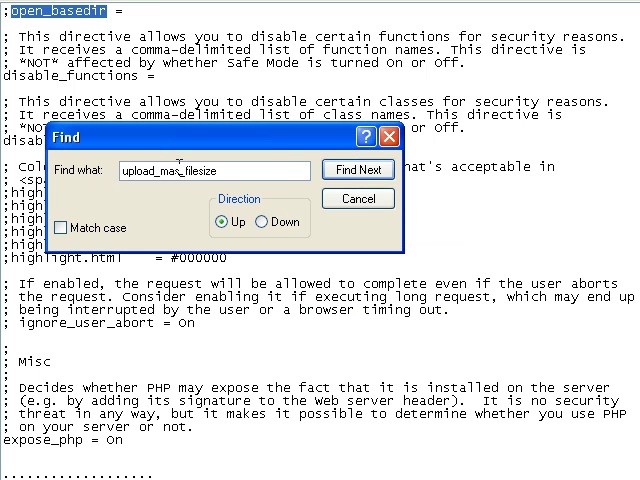
{"action": "left_click", "coordinate": [357, 169]}
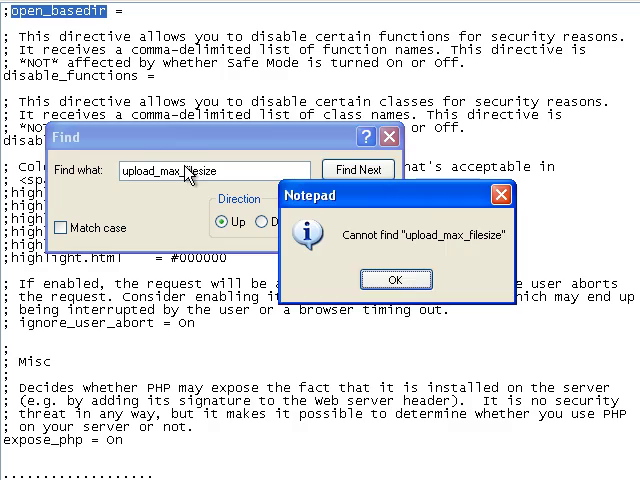
{"action": "left_click", "coordinate": [396, 279]}
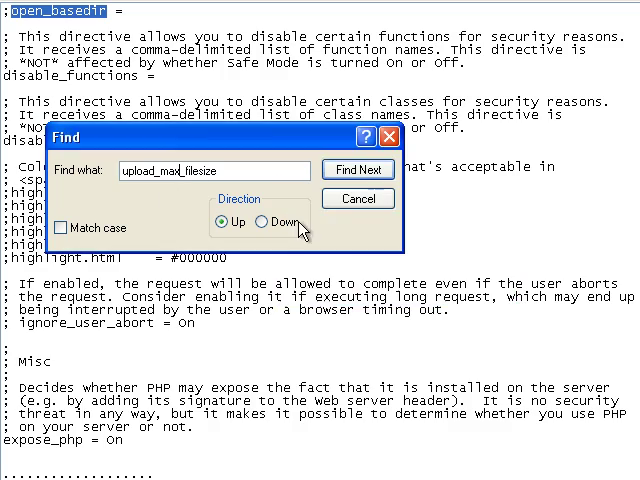
{"action": "left_click", "coordinate": [357, 169]}
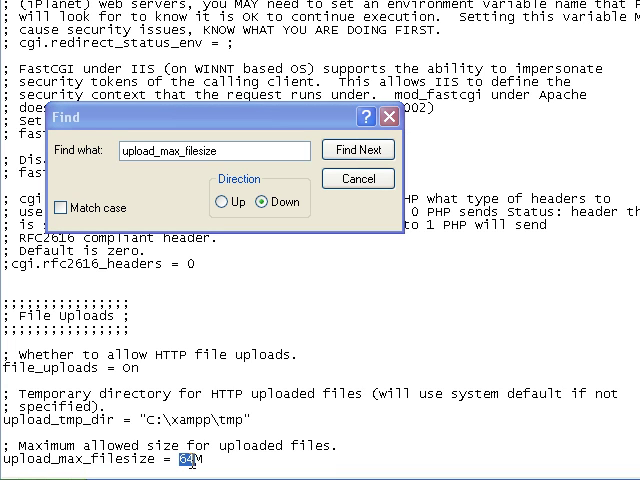
{"action": "type", "text": "200"}
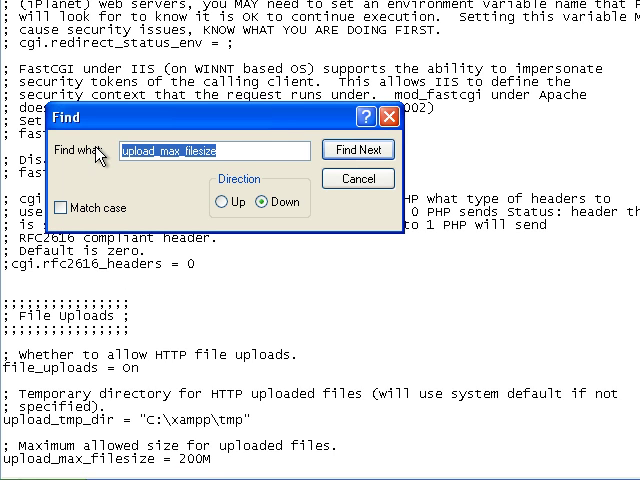
Change post_max_size from 64M to 200M and look up register_argc.
{"action": "type", "text": "post_max"}
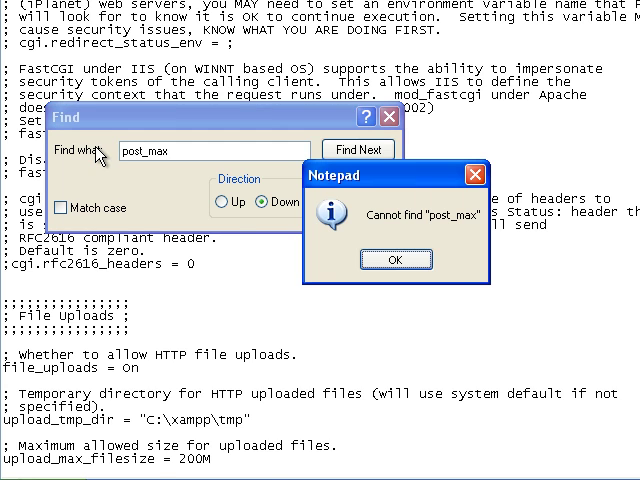
{"action": "left_click", "coordinate": [396, 260]}
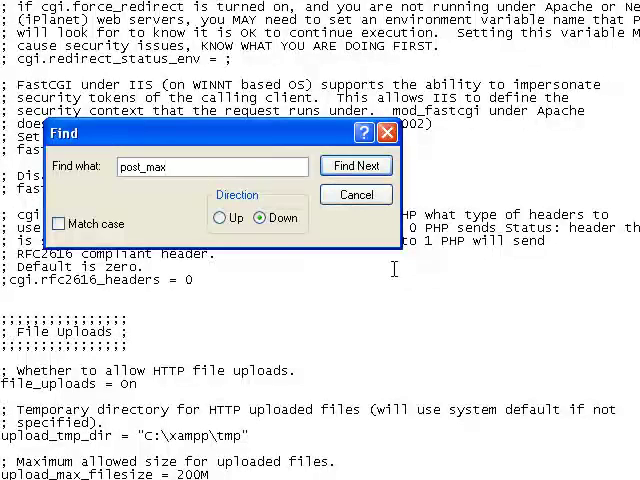
{"action": "left_click", "coordinate": [356, 165]}
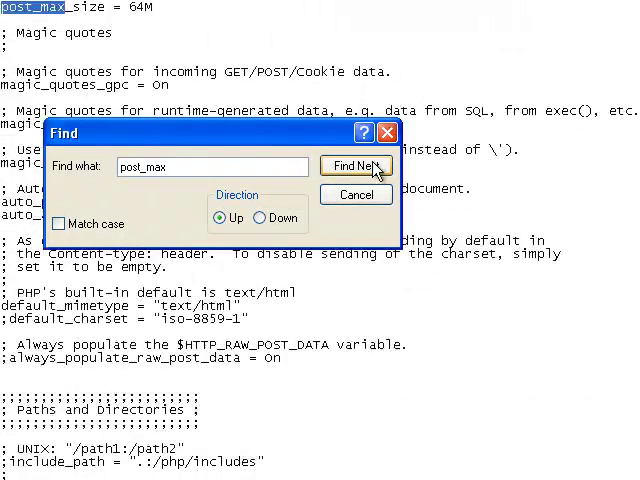
{"action": "left_click", "coordinate": [355, 166]}
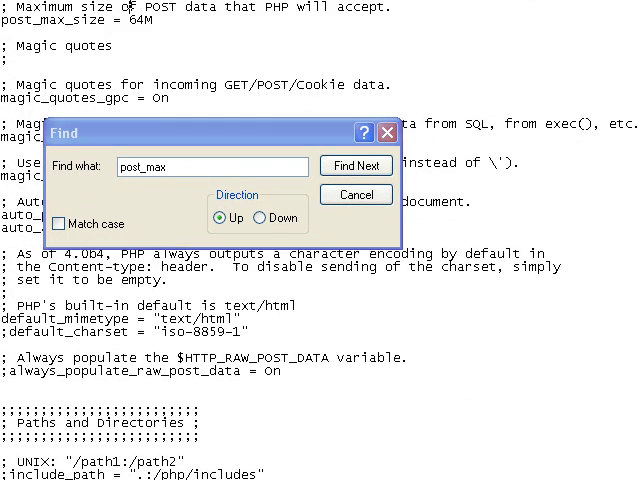
{"action": "left_click", "coordinate": [356, 165]}
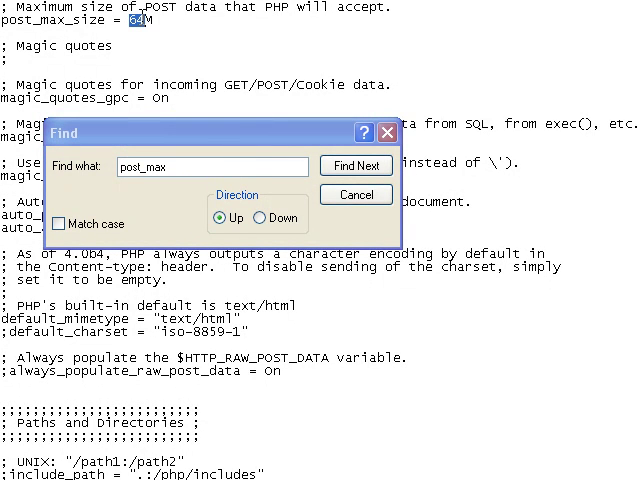
{"action": "type", "text": "200"}
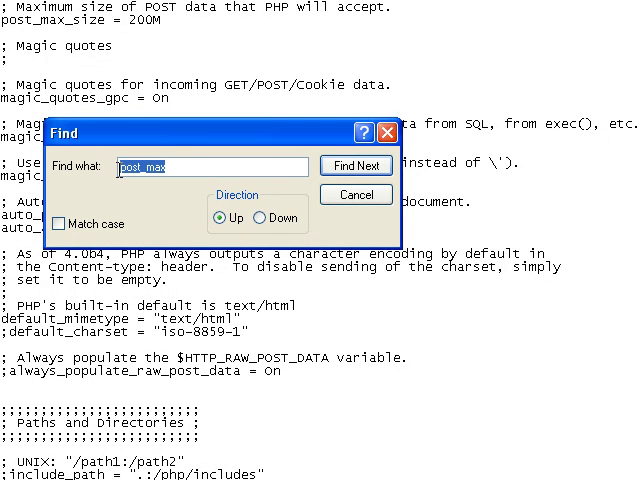
{"action": "type", "text": "register"}
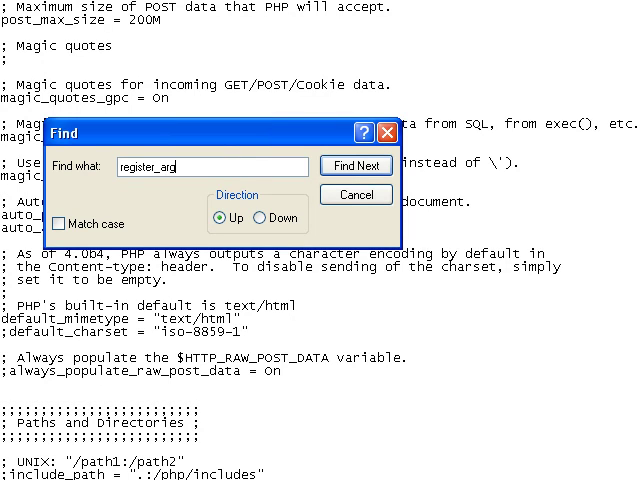
{"action": "left_click", "coordinate": [356, 165]}
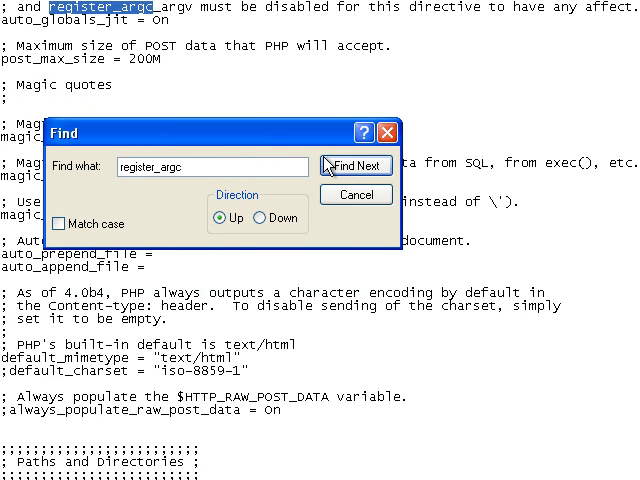
{"action": "left_click", "coordinate": [355, 165]}
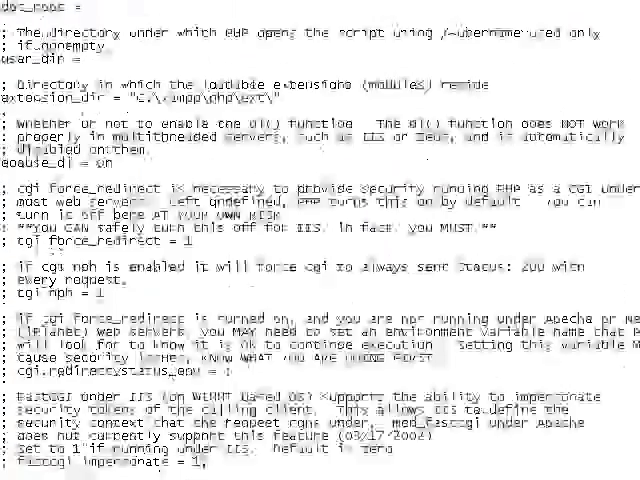
Save the edited php.ini to disk from Notepad.
{"action": "scroll", "scroll_direction": "down", "scroll_amount": 3}
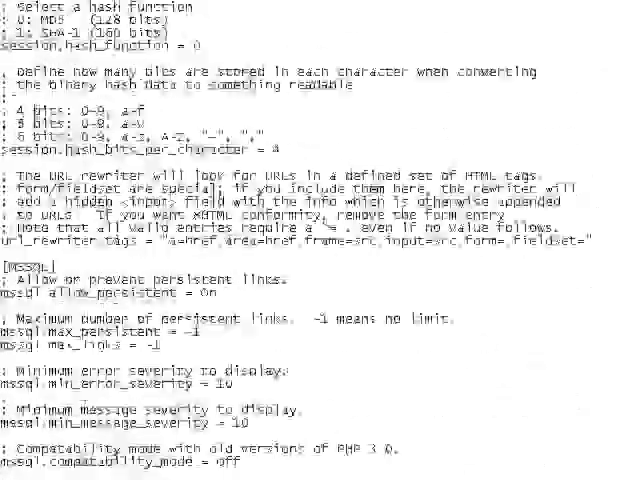
{"action": "scroll", "scroll_direction": "down", "scroll_amount": 3}
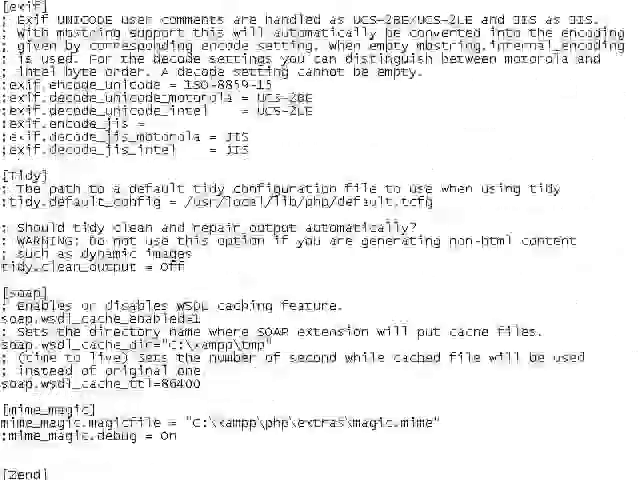
{"action": "scroll", "scroll_direction": "down", "scroll_amount": 3}
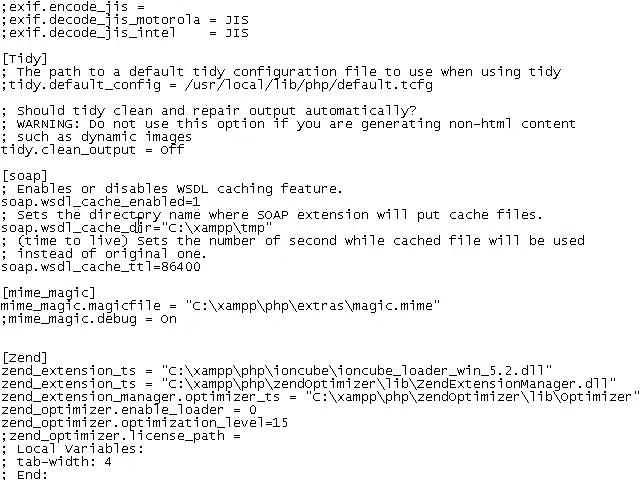
{"action": "left_click", "coordinate": [20, 6]}
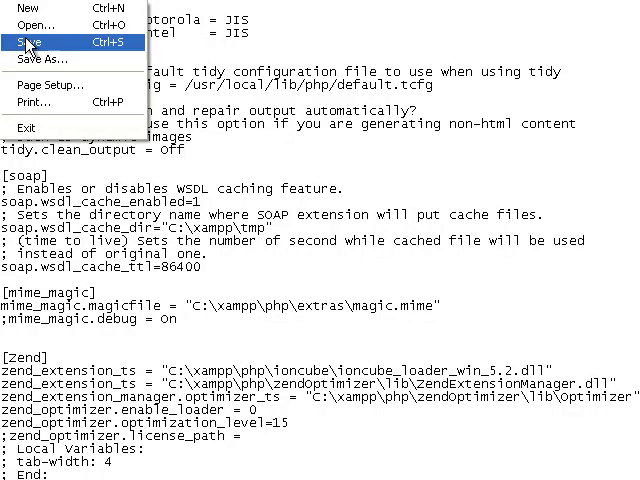
{"action": "left_click", "coordinate": [30, 42]}
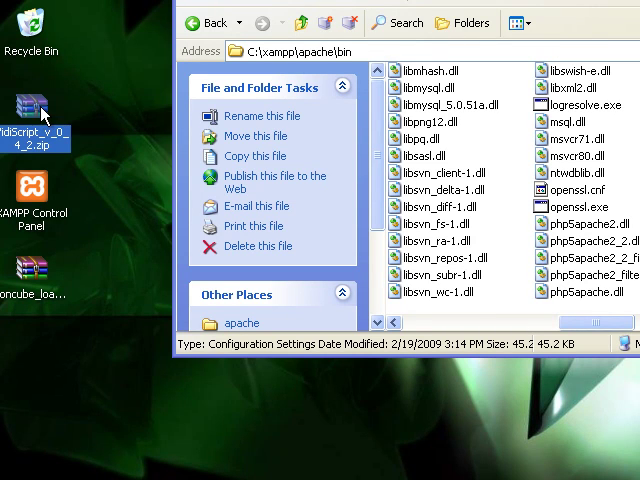
Copy the VidiScript files into C:\xampp\htdocs and rename 'Full Install' to 'Vidiscript'.
{"action": "right_click", "coordinate": [30, 105]}
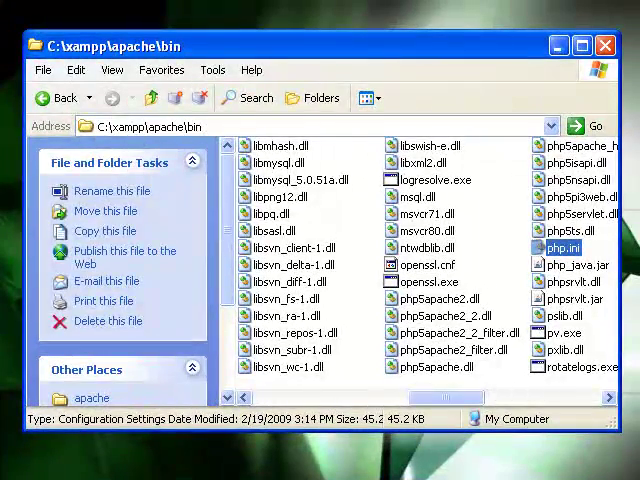
{"action": "left_click", "coordinate": [150, 97]}
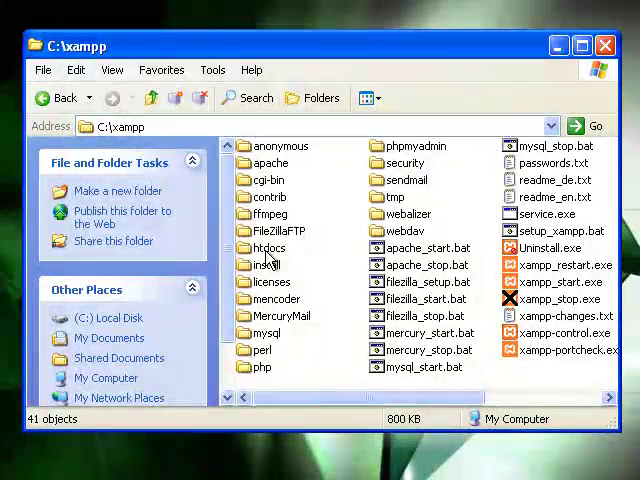
{"action": "double_click", "coordinate": [268, 248]}
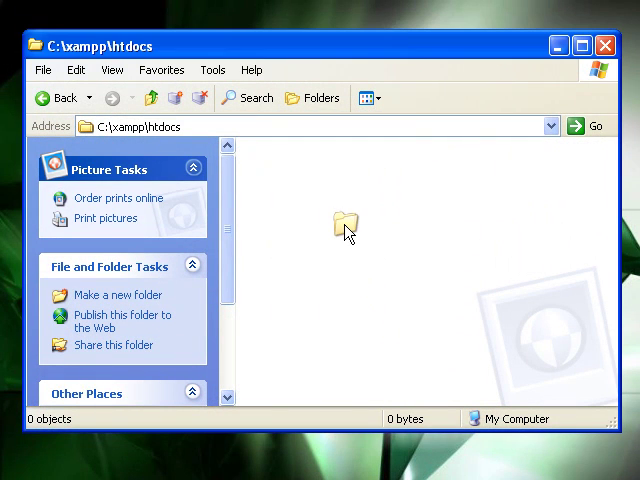
{"action": "left_click", "coordinate": [345, 222]}
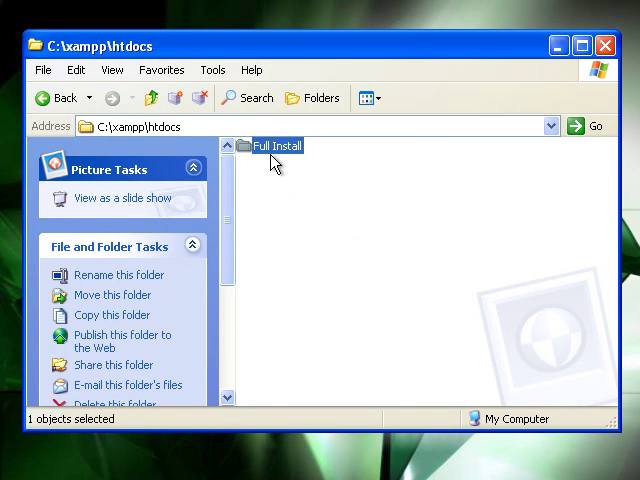
{"action": "double_click", "coordinate": [275, 145]}
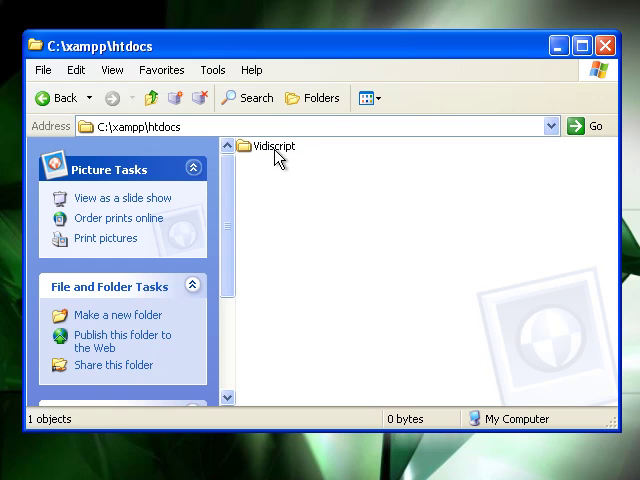
{"action": "left_click", "coordinate": [272, 146]}
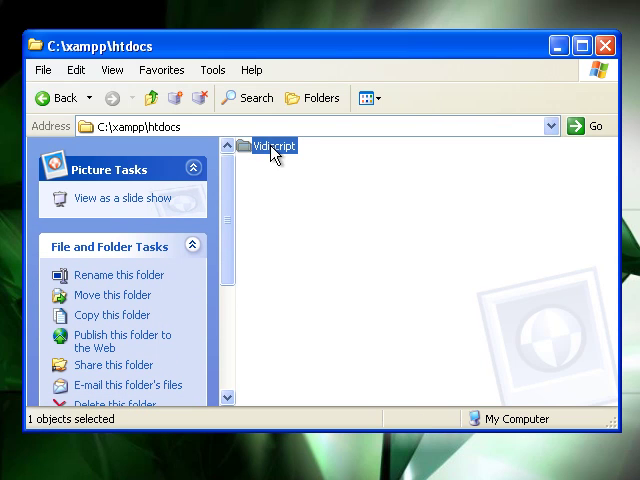
{"action": "mouse_move", "coordinate": [143, 416]}
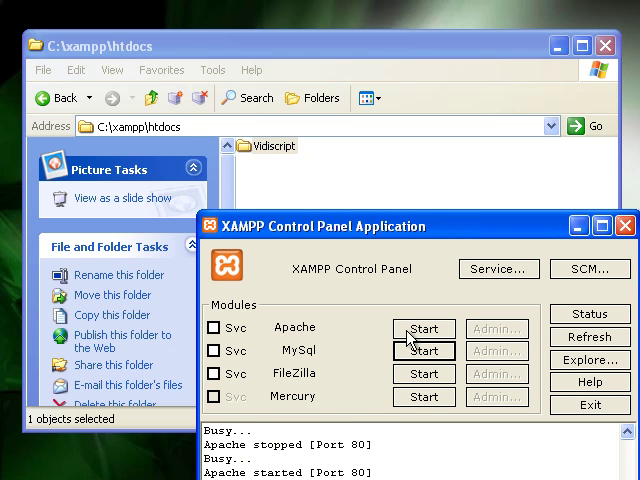
Start the Apache and MySql modules in XAMPP Control Panel.
{"action": "left_click", "coordinate": [424, 328]}
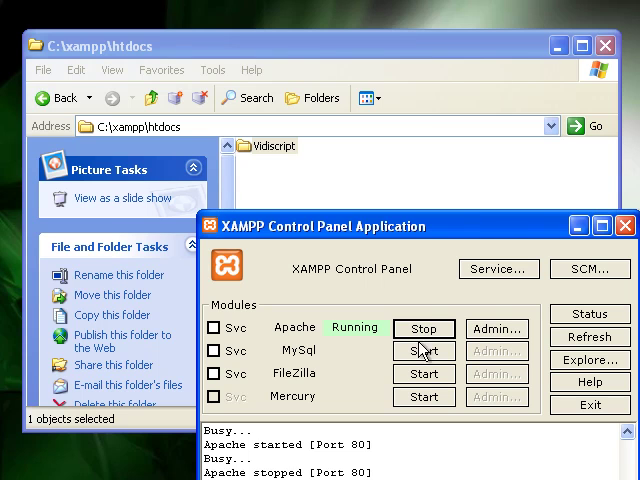
{"action": "left_click", "coordinate": [423, 350]}
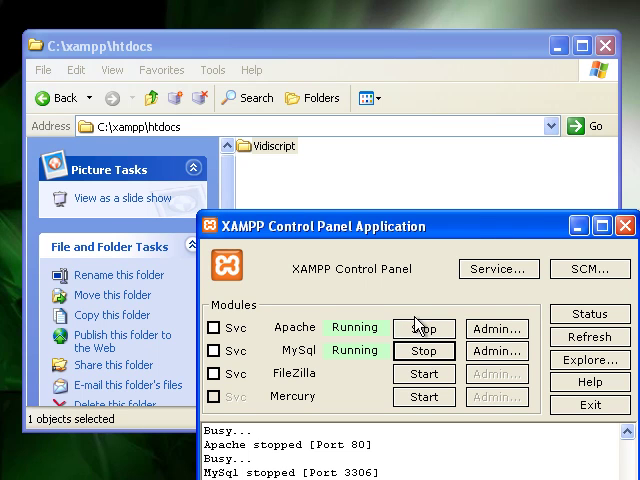
{"action": "mouse_move", "coordinate": [399, 373]}
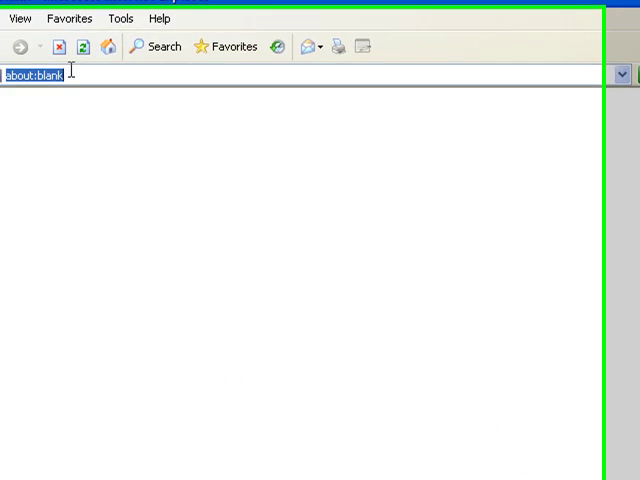
Load localhost/Vidiscript/install/ in Internet Explorer.
{"action": "type", "text": "localhost/"}
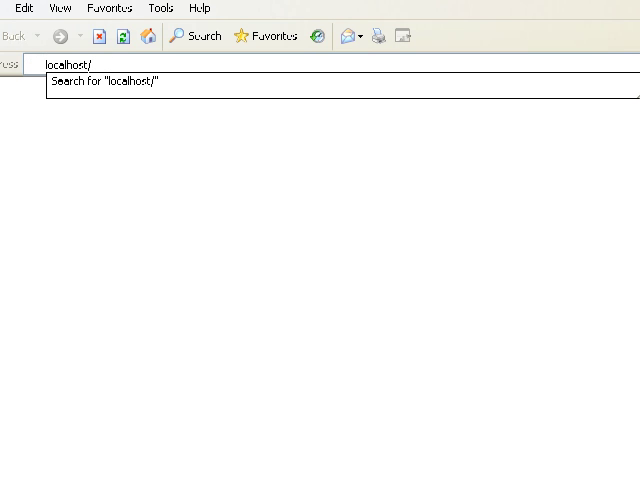
{"action": "type", "text": "Vidiscript/"}
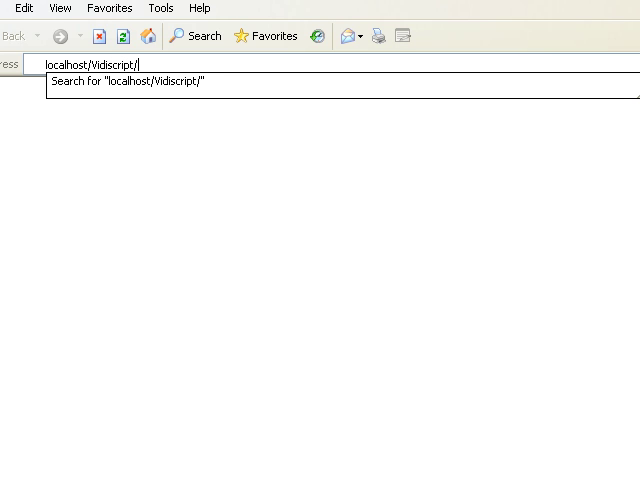
{"action": "type", "text": "install/"}
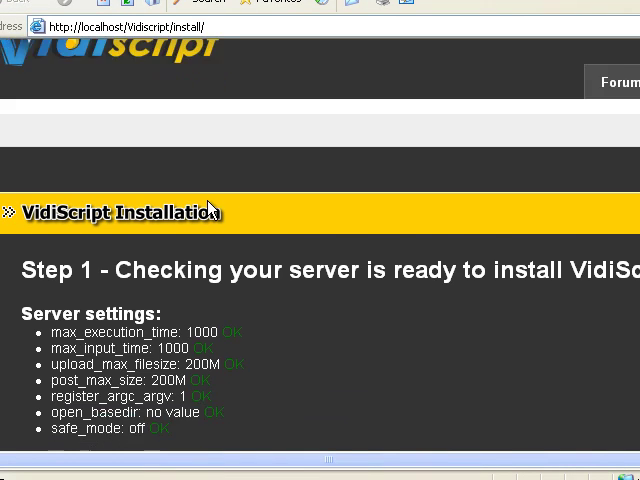
Review Step 1's server readiness checks and continue to the Database Details step.
{"action": "scroll", "scroll_direction": "down", "scroll_amount": 3}
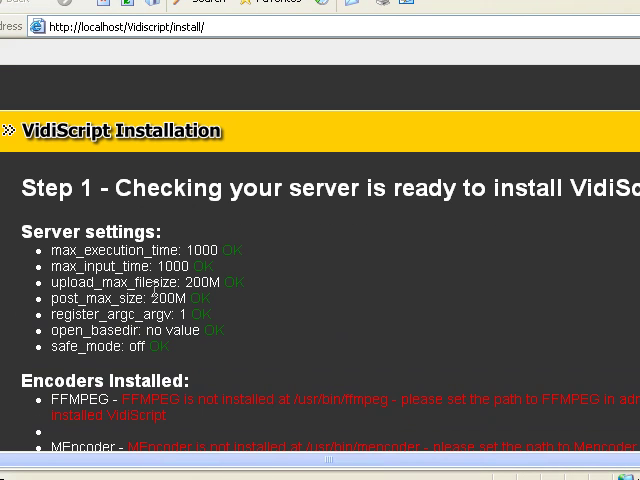
{"action": "scroll", "scroll_direction": "down", "scroll_amount": 3}
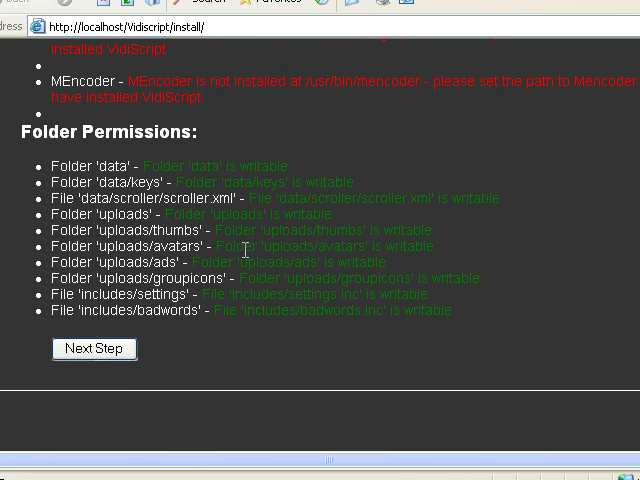
{"action": "left_click", "coordinate": [94, 349]}
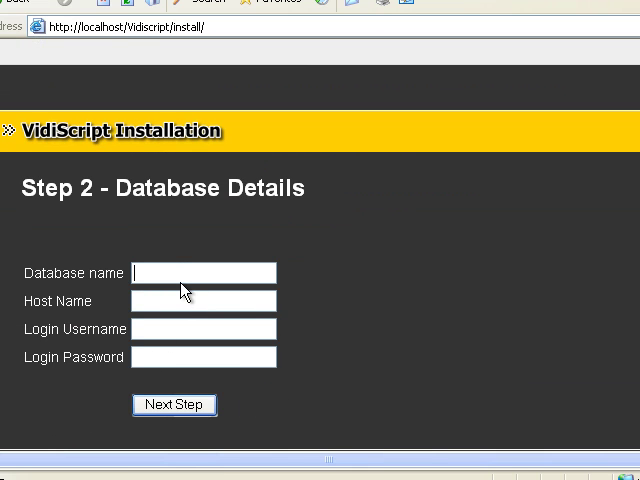
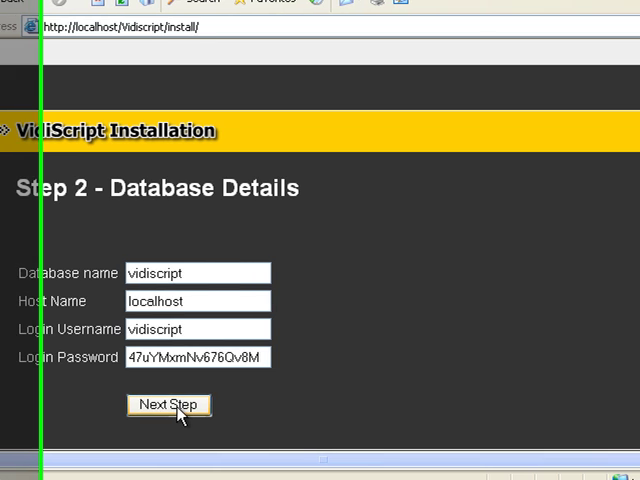
Submit database vidiscript on localhost with its login username and password, reaching Step 3.
{"action": "left_click", "coordinate": [168, 404]}
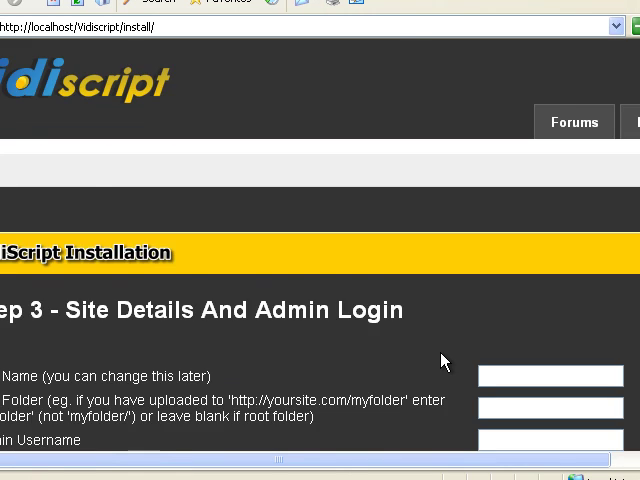
Enter site name Video Website and site folder Vidiscript/ on the Step 3 form.
{"action": "scroll", "scroll_direction": "down", "scroll_amount": 3}
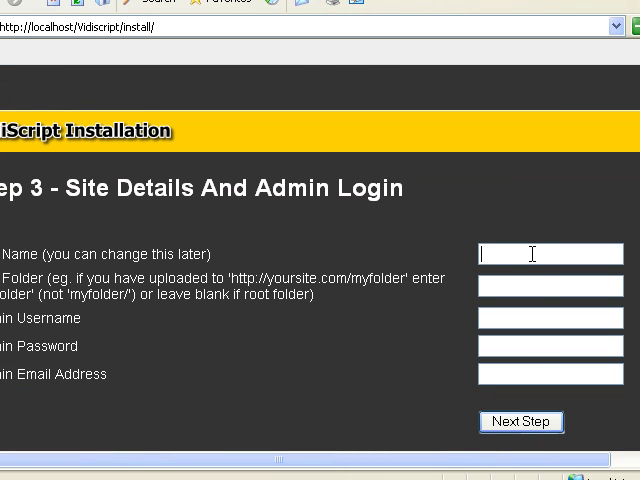
{"action": "type", "text": "Video W"}
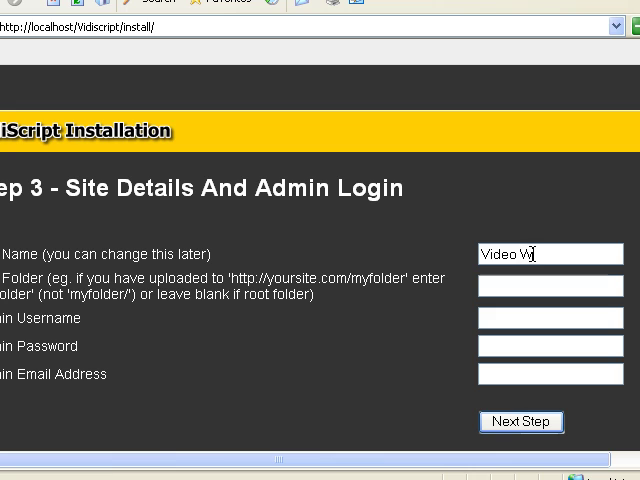
{"action": "type", "text": "ebsite"}
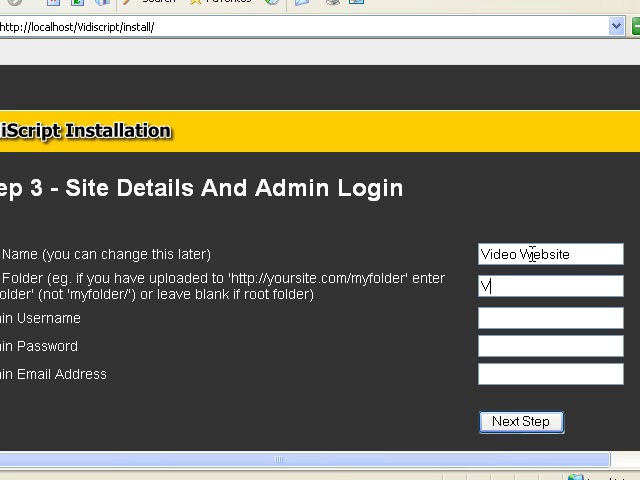
{"action": "type", "text": "id"}
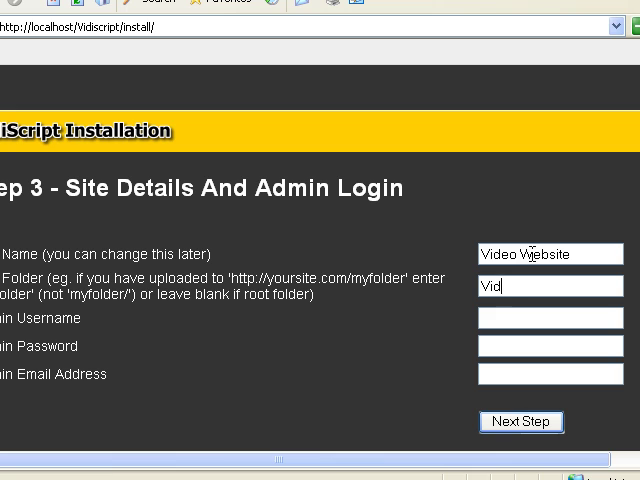
{"action": "type", "text": "iscript/"}
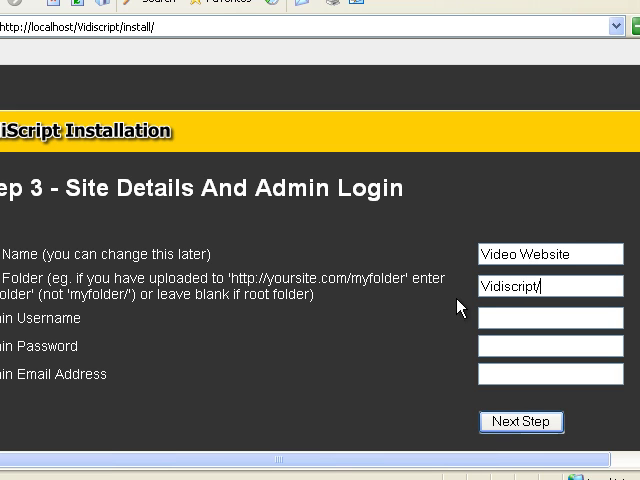
{"action": "left_click", "coordinate": [549, 318]}
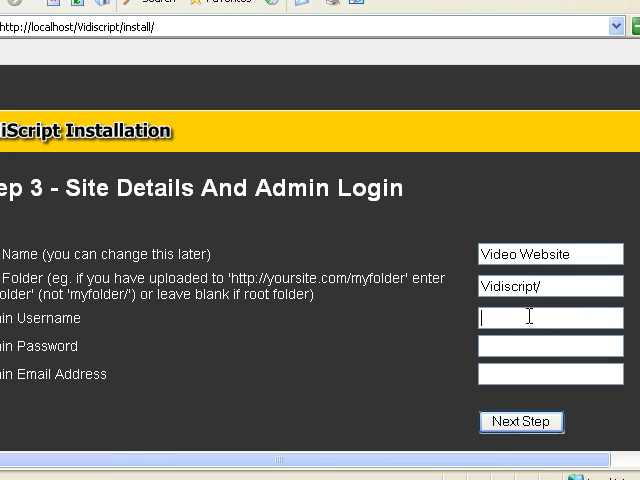
{"action": "type", "text": "admin"}
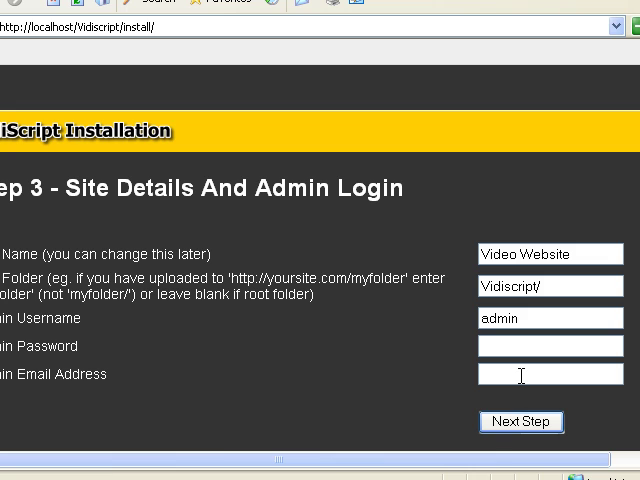
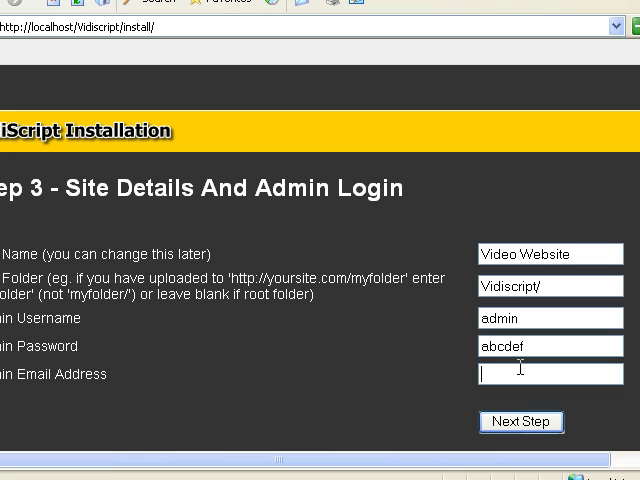
{"action": "type", "text": "admin@local"}
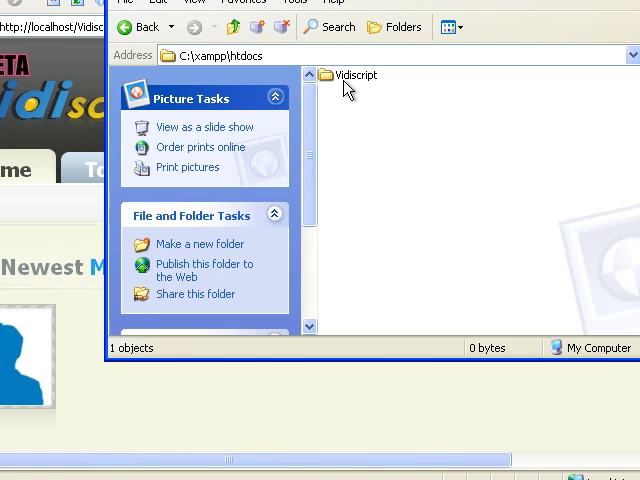
Delete the install folder inside C:\xampp\htdocs\Vidiscript.
{"action": "double_click", "coordinate": [353, 74]}
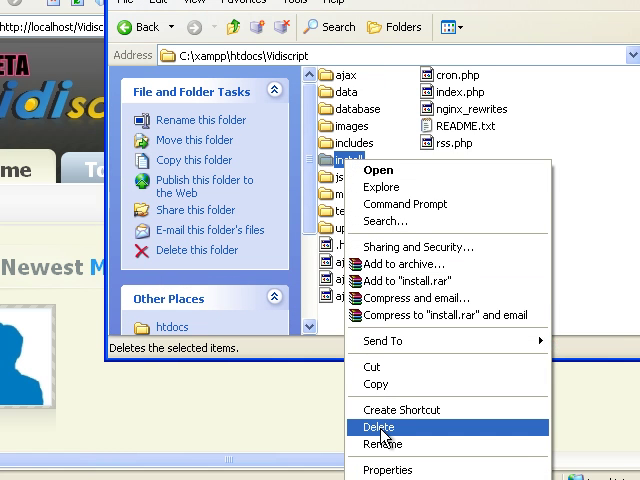
{"action": "left_click", "coordinate": [380, 427]}
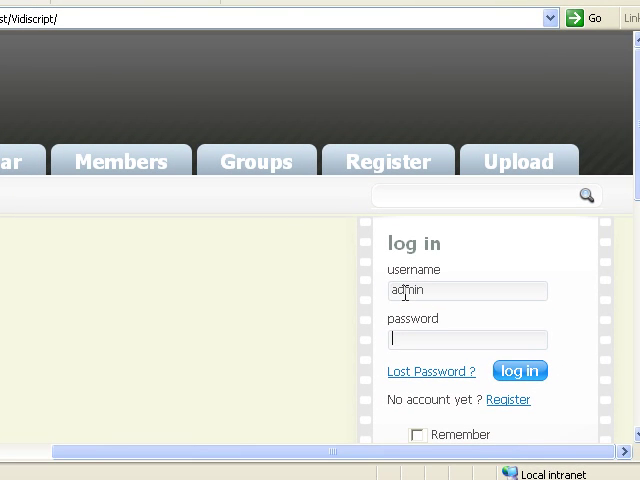
Log in to the site as admin, reaching the account page with the Admin Menu.
{"action": "type", "text": "••"}
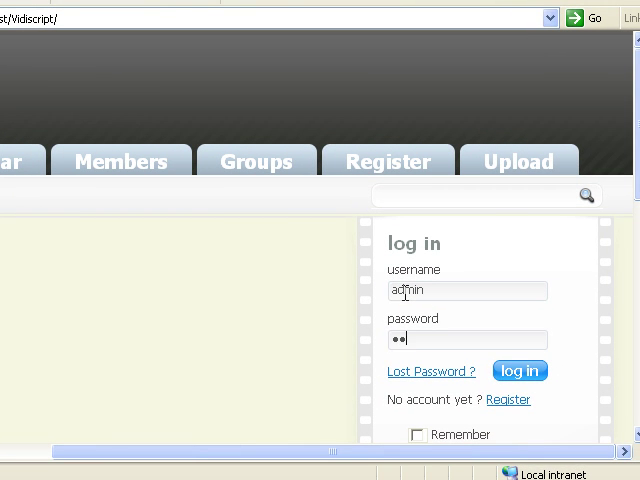
{"action": "left_click", "coordinate": [520, 371]}
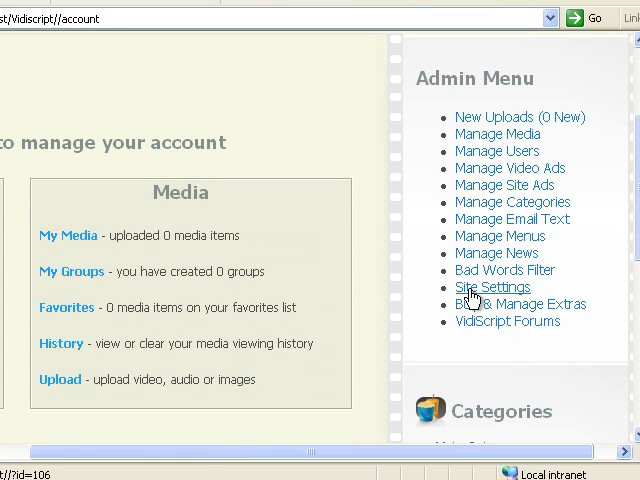
Go to Site Settings and switch to the Encoding settings section.
{"action": "left_click", "coordinate": [491, 287]}
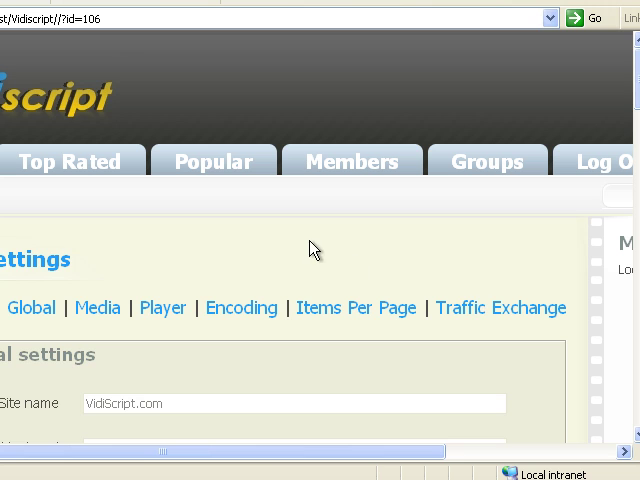
{"action": "scroll", "scroll_direction": "down", "scroll_amount": 3}
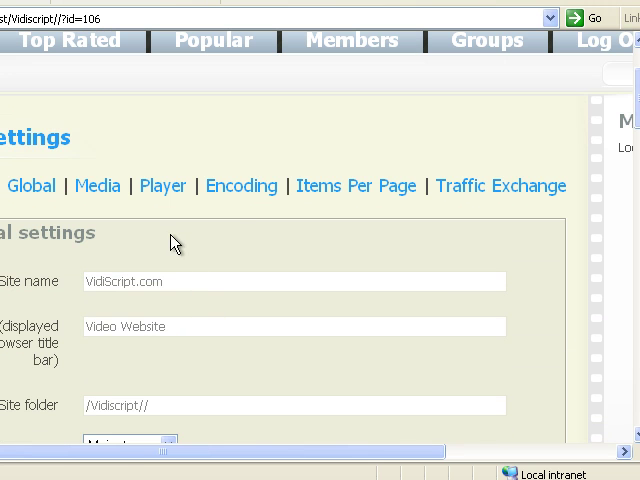
{"action": "left_click", "coordinate": [241, 186]}
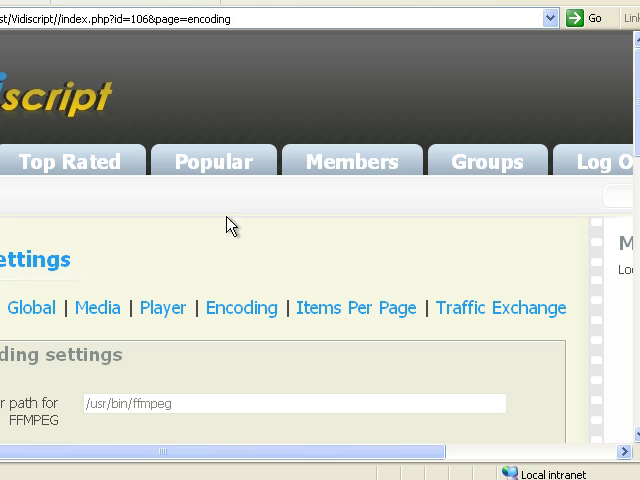
{"action": "scroll", "scroll_direction": "down", "scroll_amount": 3}
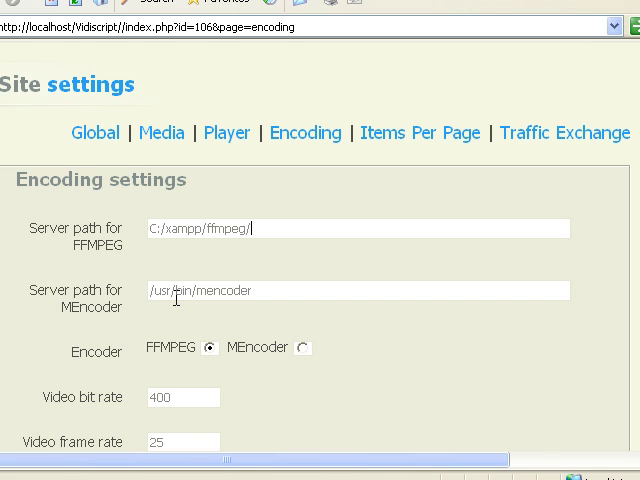
Set the FFMPEG server path to C:/xampp/ffmpeg/ffmpeg.exe and save the settings.
{"action": "type", "text": "ffmpeg.exe"}
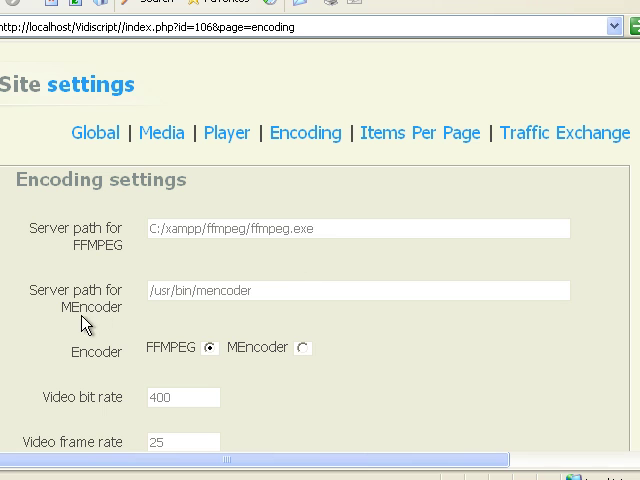
{"action": "mouse_move", "coordinate": [380, 266]}
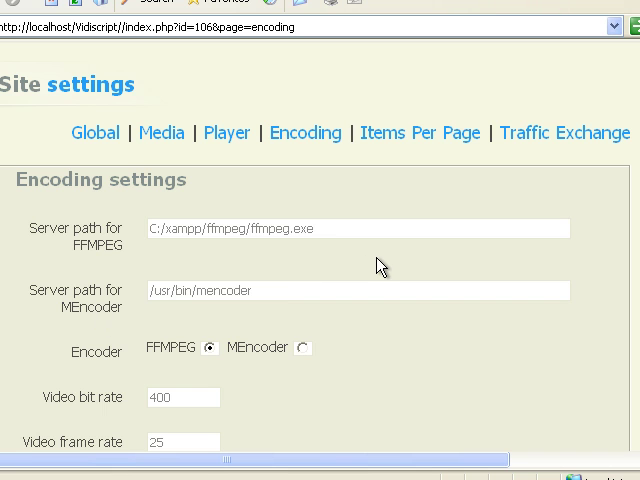
{"action": "mouse_move", "coordinate": [177, 318]}
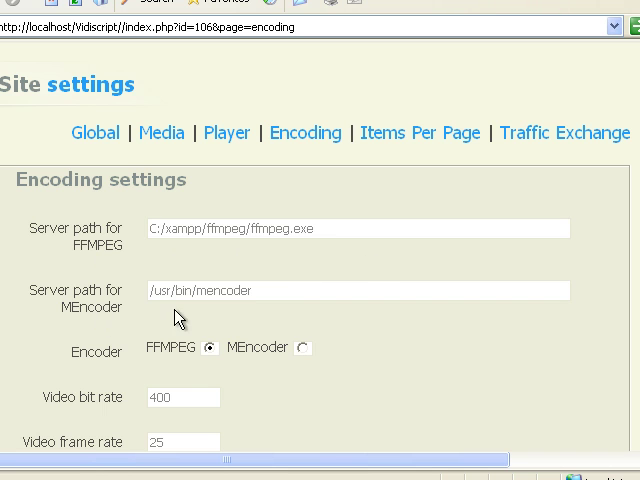
{"action": "scroll", "scroll_direction": "down", "scroll_amount": 3}
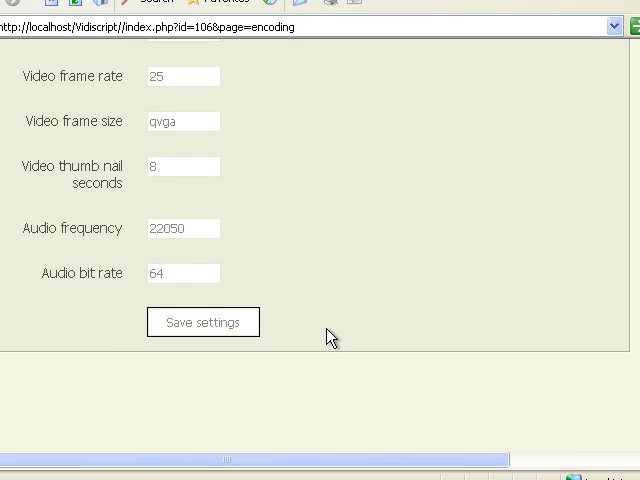
{"action": "left_click", "coordinate": [203, 321]}
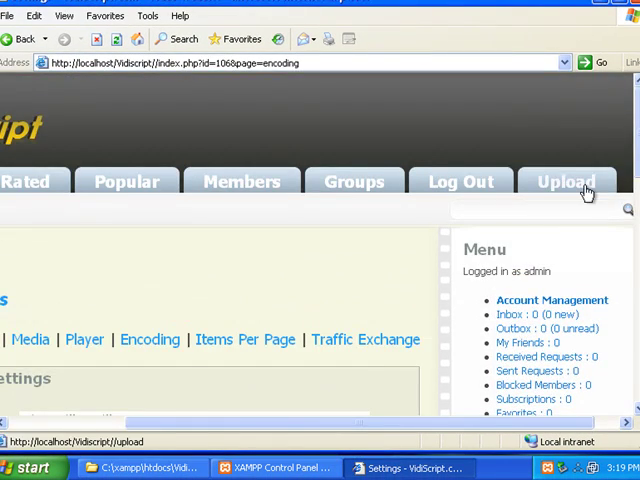
Start a media upload titled adsfadf with description adsfadsf and review the categories.
{"action": "left_click", "coordinate": [565, 181]}
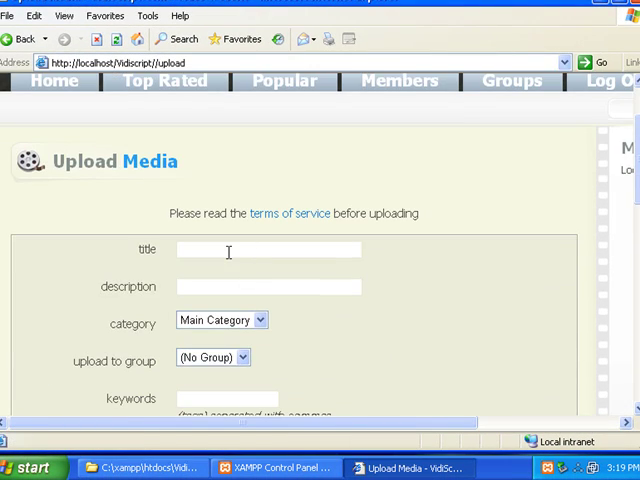
{"action": "type", "text": "adsfadf"}
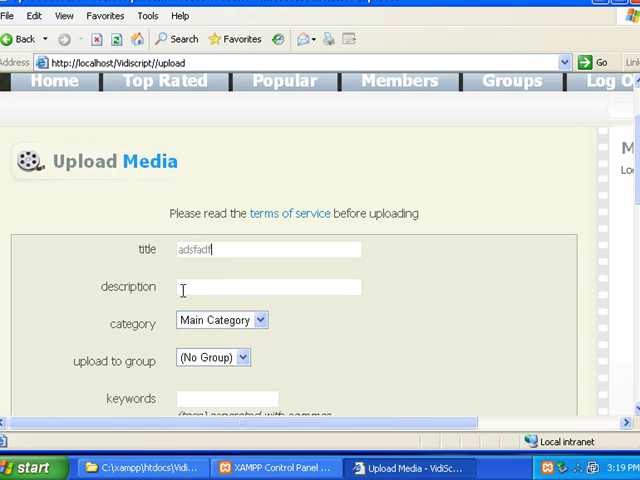
{"action": "type", "text": "adsfadsf"}
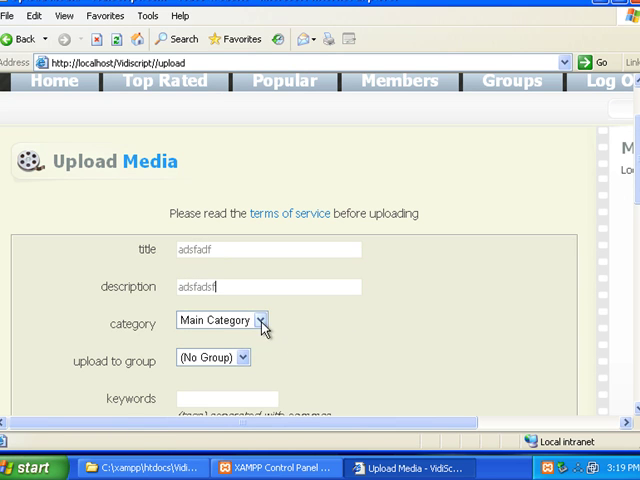
{"action": "left_click", "coordinate": [222, 320]}
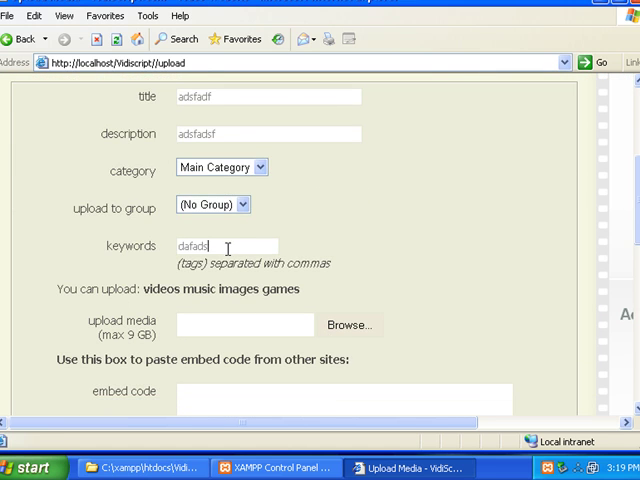
Browse for a test video, upload it and open the uploaded video's play page.
{"action": "scroll", "scroll_direction": "down", "scroll_amount": 3}
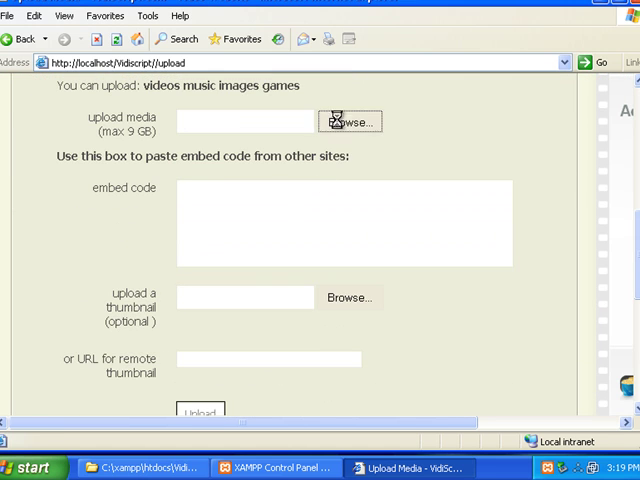
{"action": "left_click", "coordinate": [349, 121]}
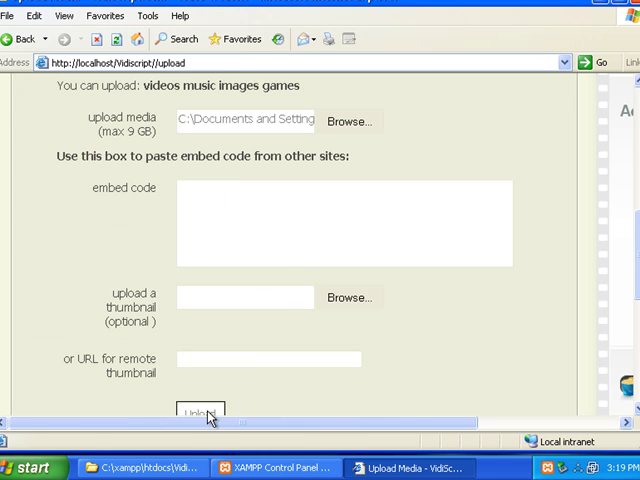
{"action": "left_click", "coordinate": [200, 410]}
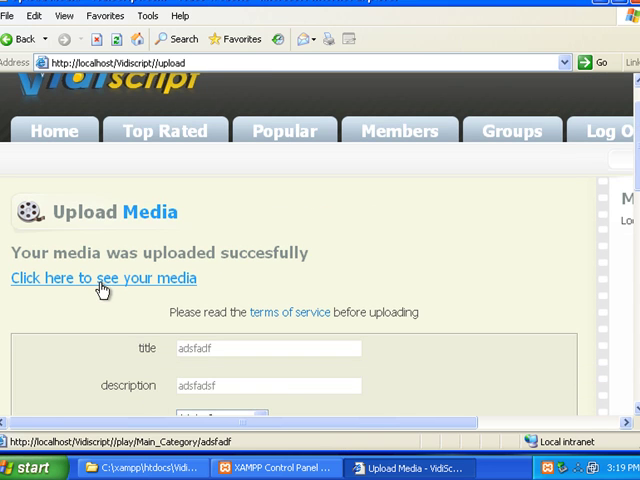
{"action": "left_click", "coordinate": [102, 278]}
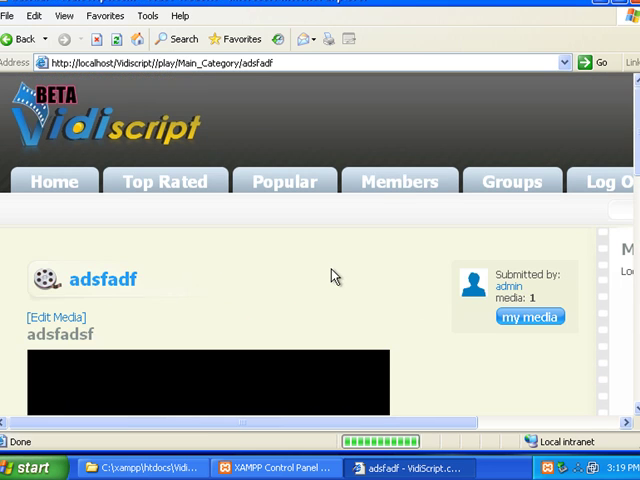